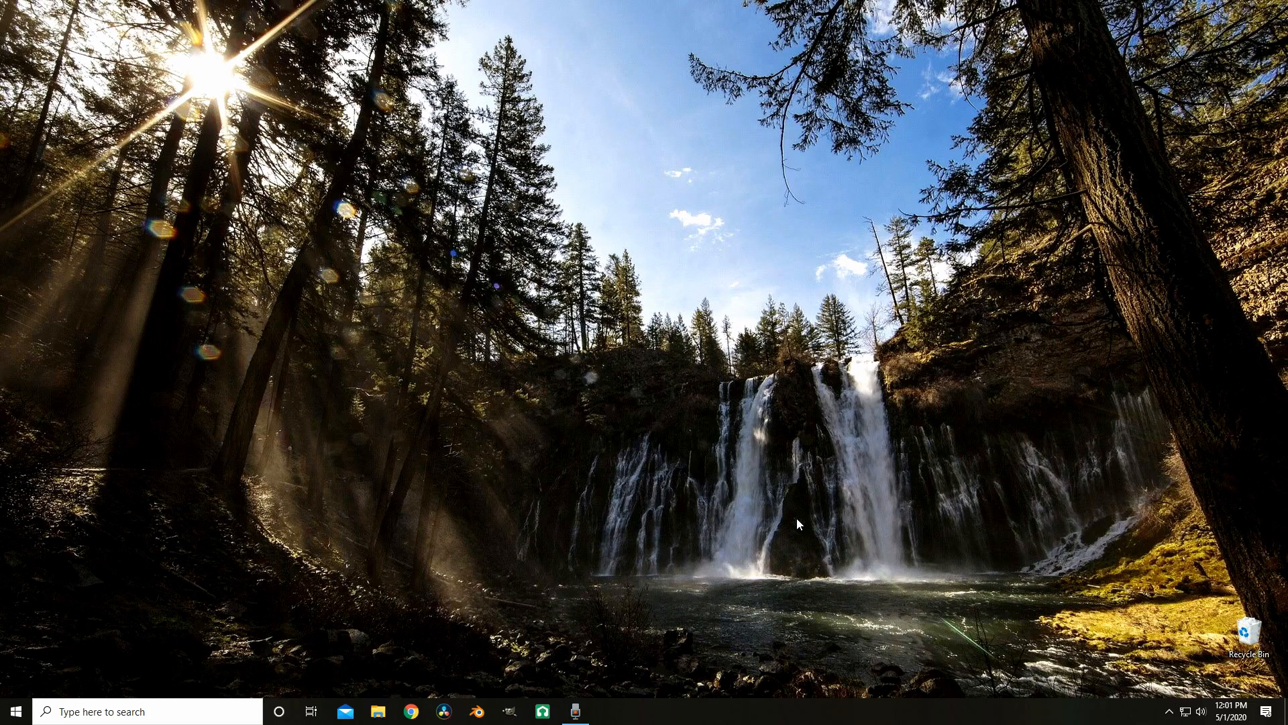
mouse_move(801, 540)
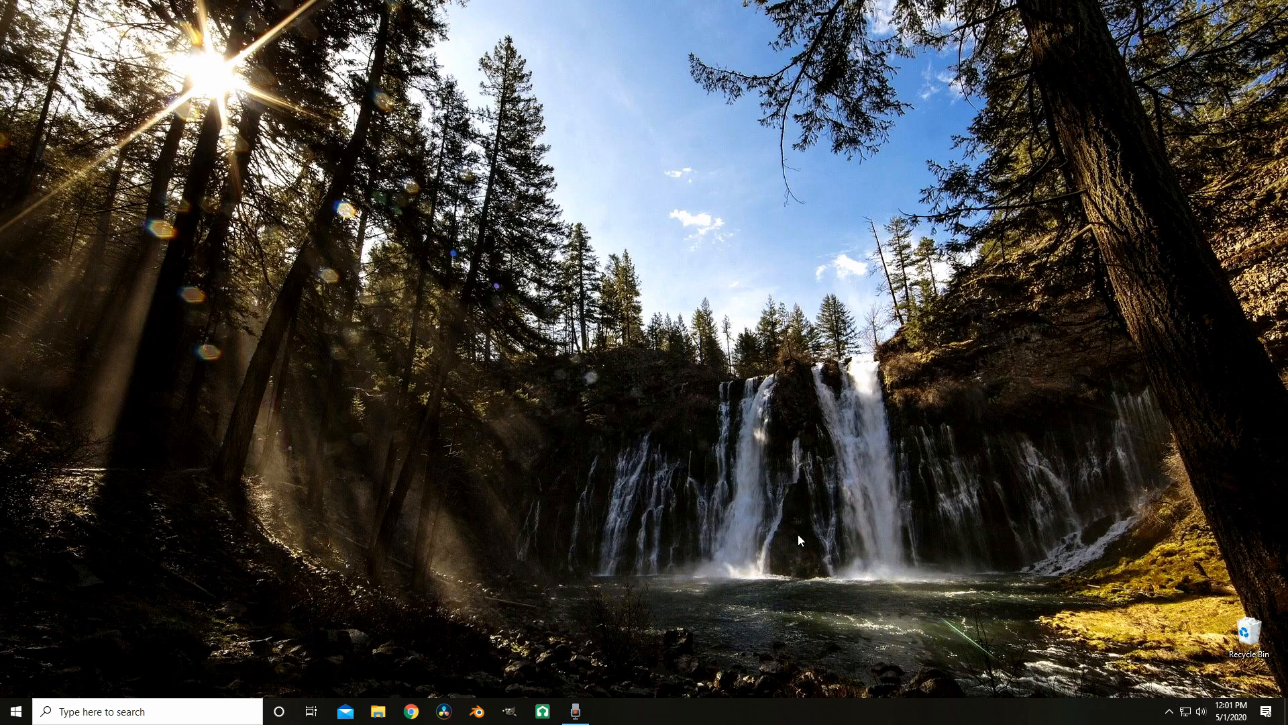
mouse_move(812, 535)
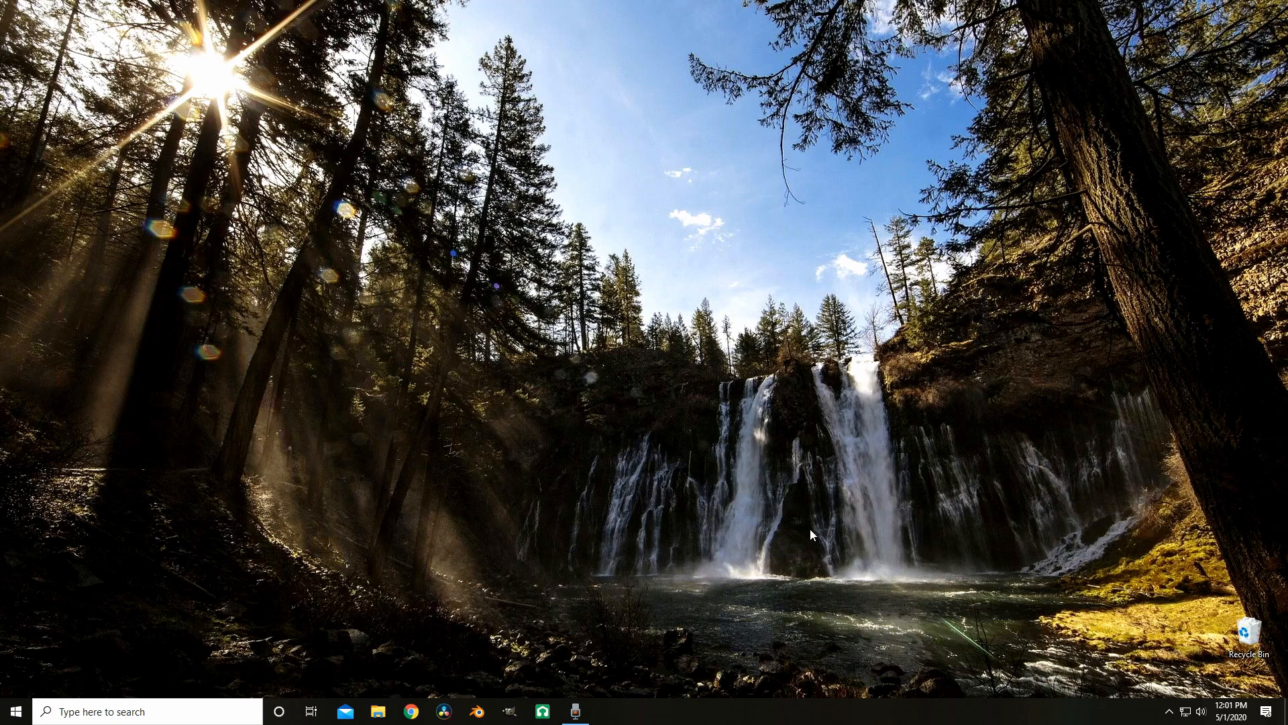
mouse_move(706, 556)
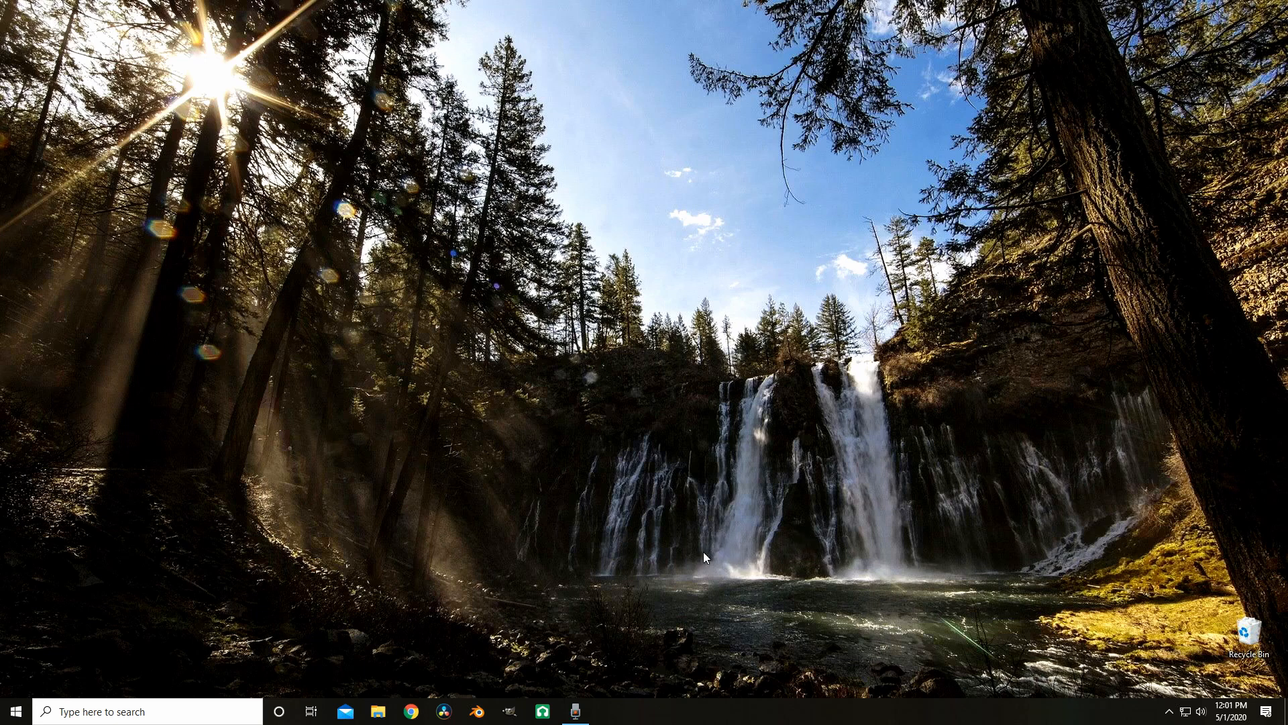
mouse_move(670, 524)
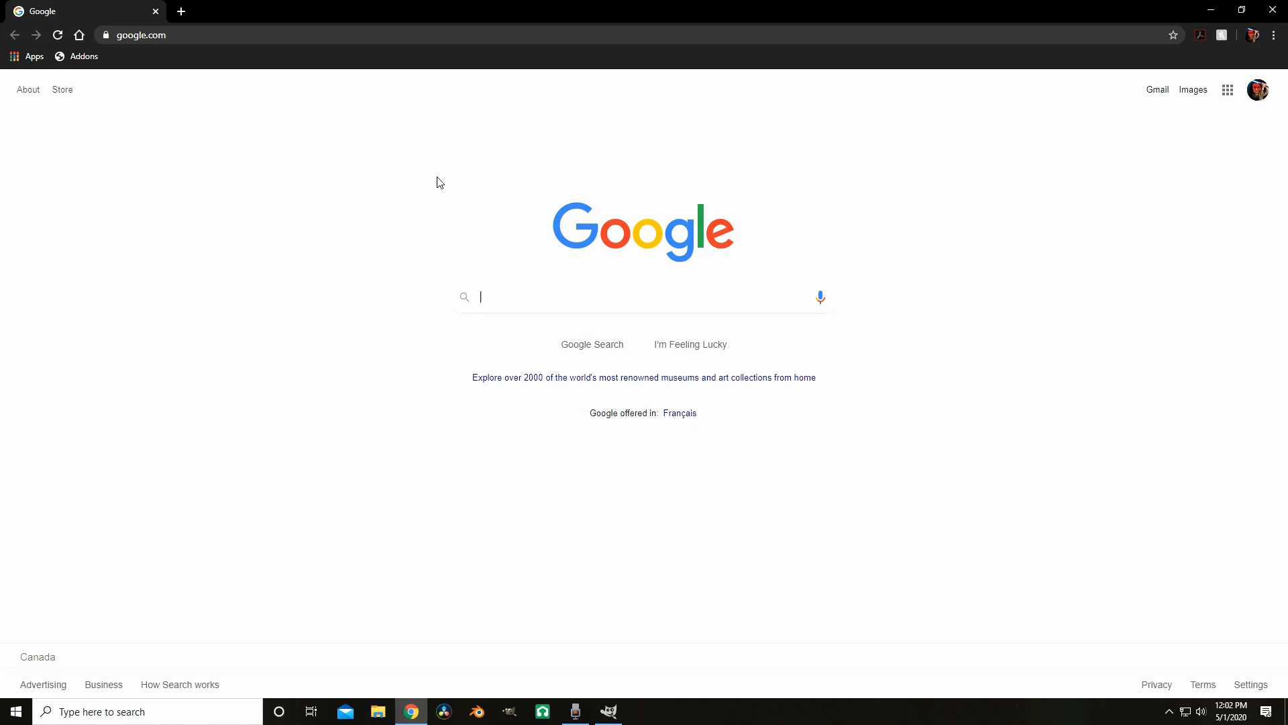
Find 'scarecrow D&D' image results and save the artwork as scarecrow.jpg in Pictures\tokens
type("scarecrow")
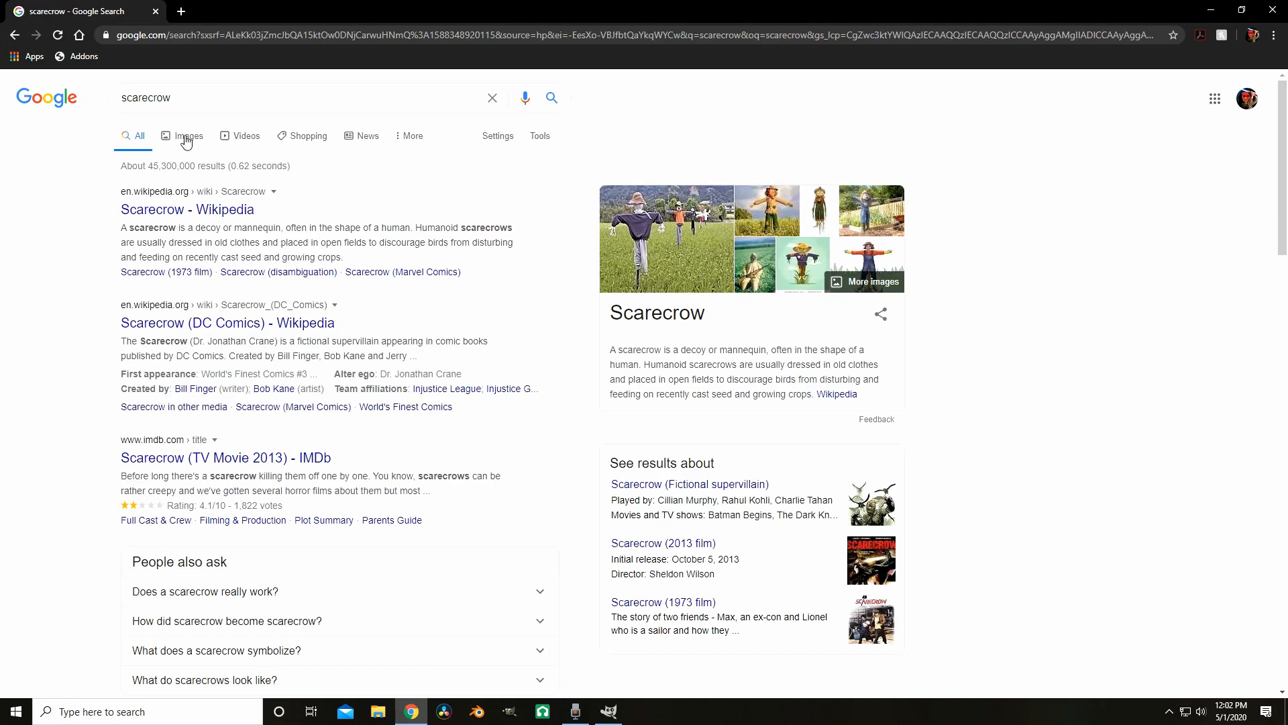
left_click(188, 135)
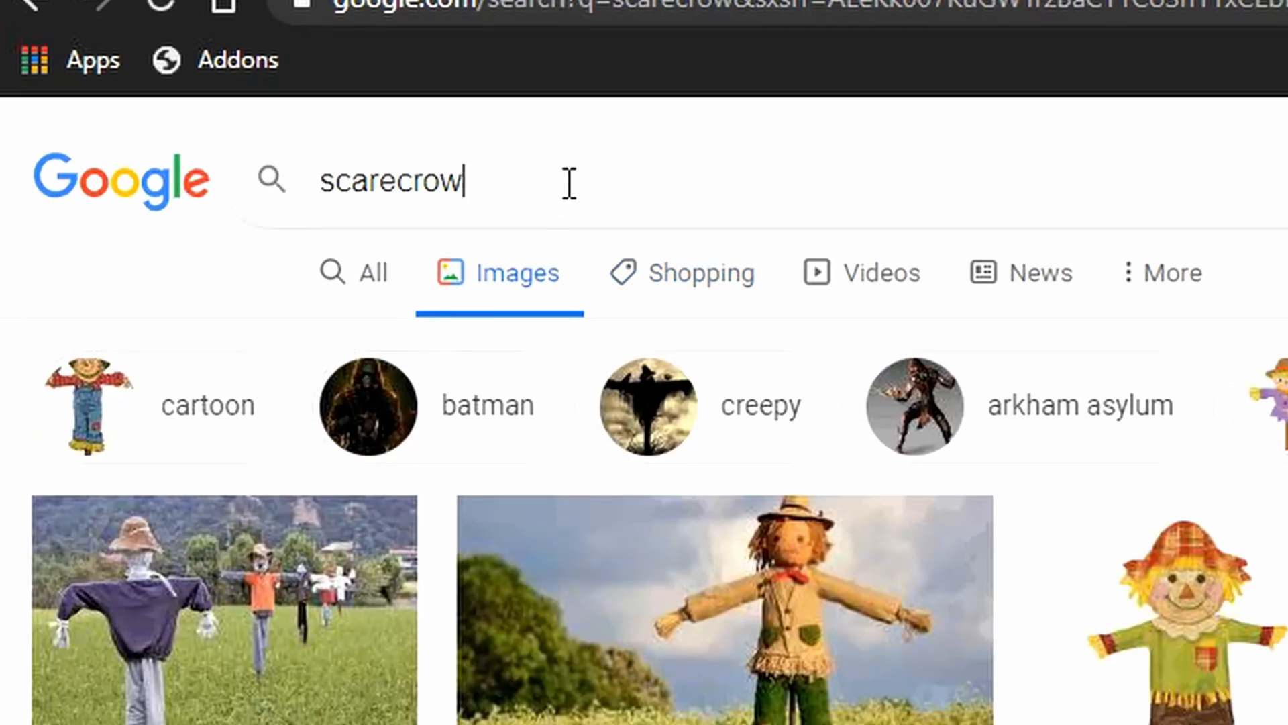
type("D&D")
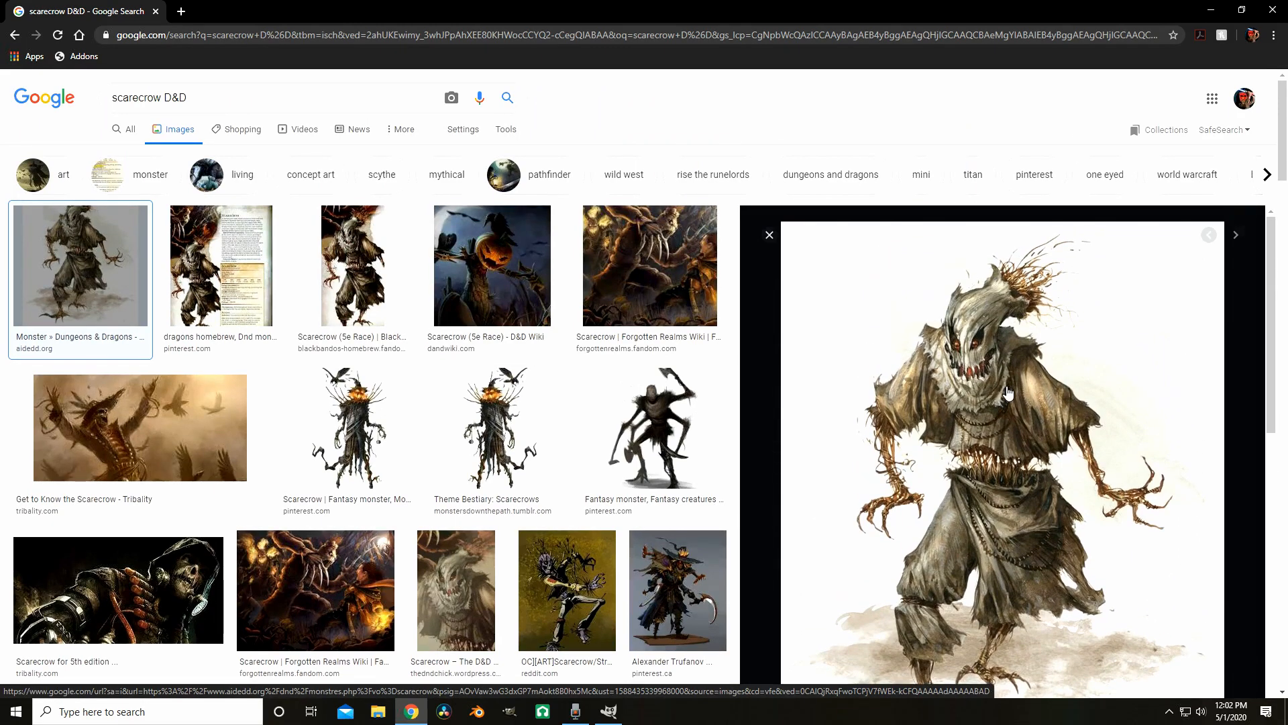
right_click(1008, 392)
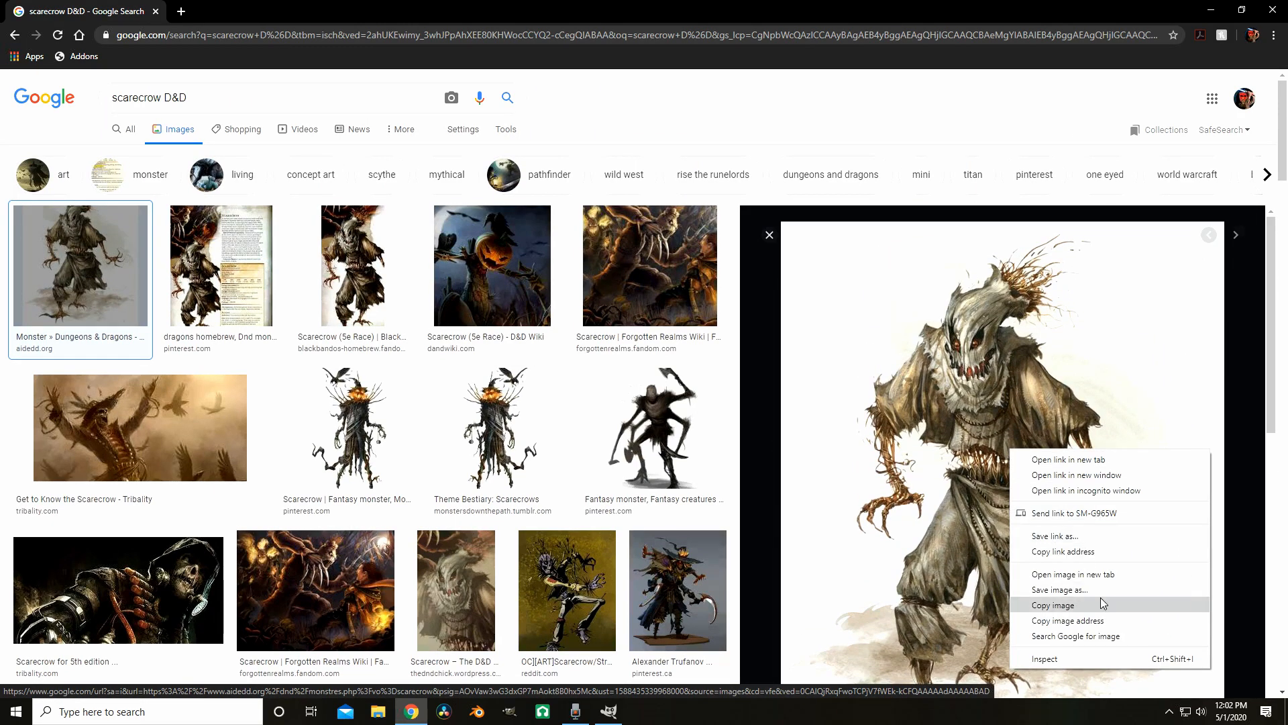
left_click(1060, 589)
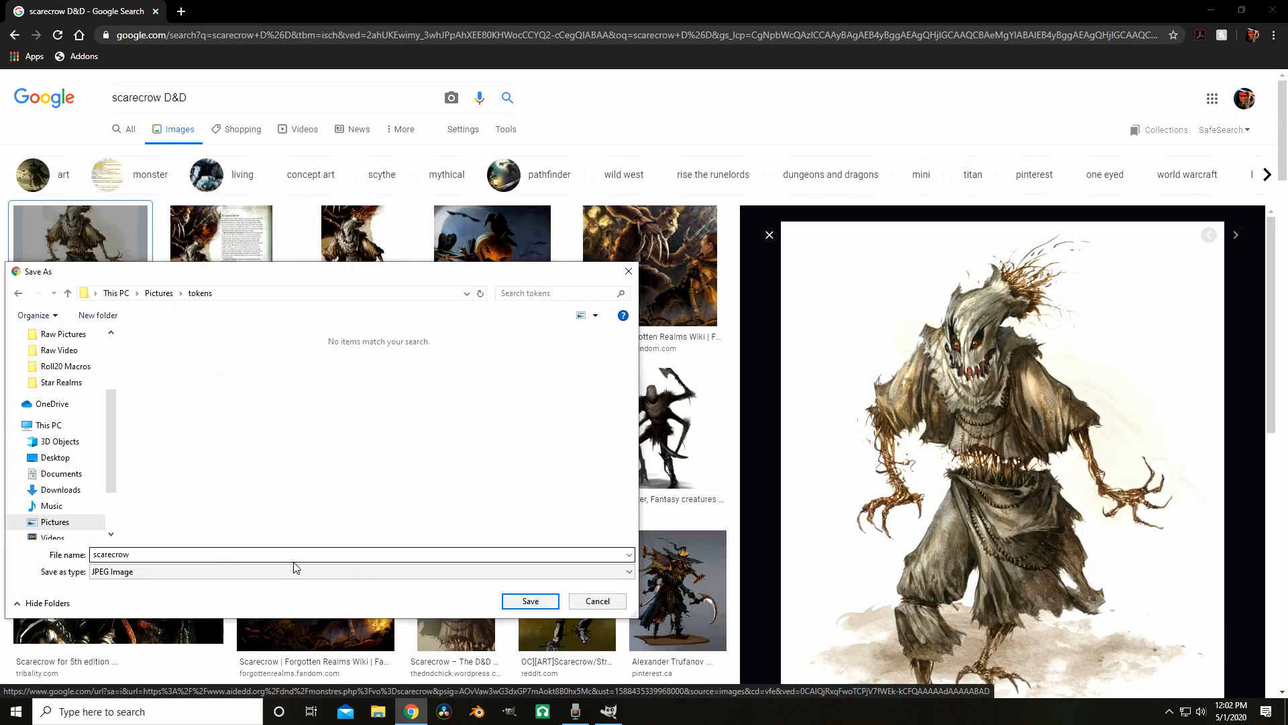
left_click(530, 600)
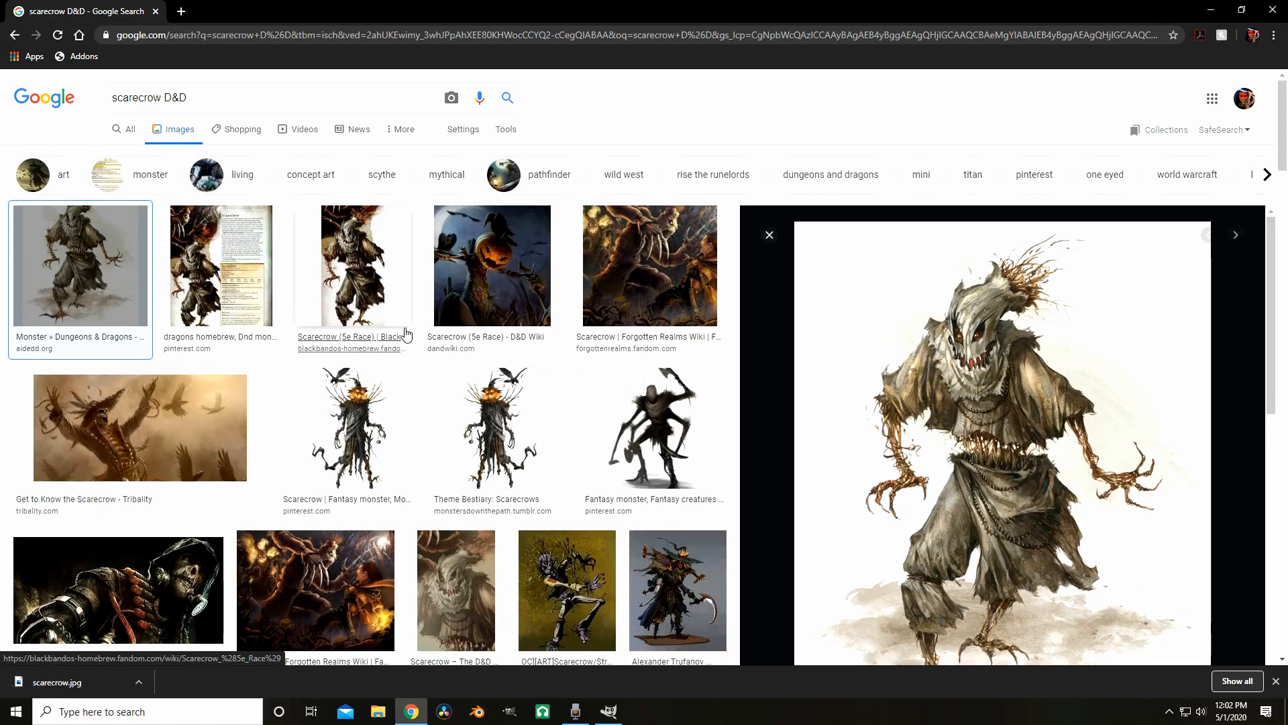
mouse_move(472, 399)
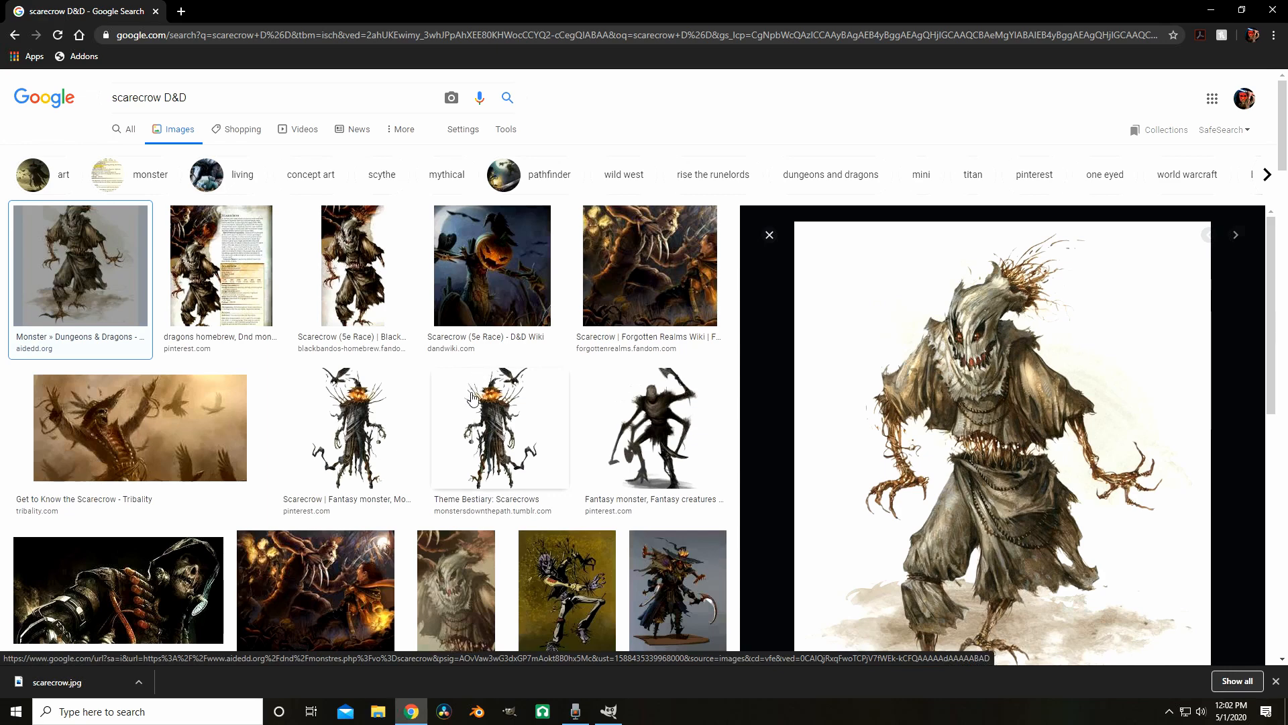
mouse_move(480, 419)
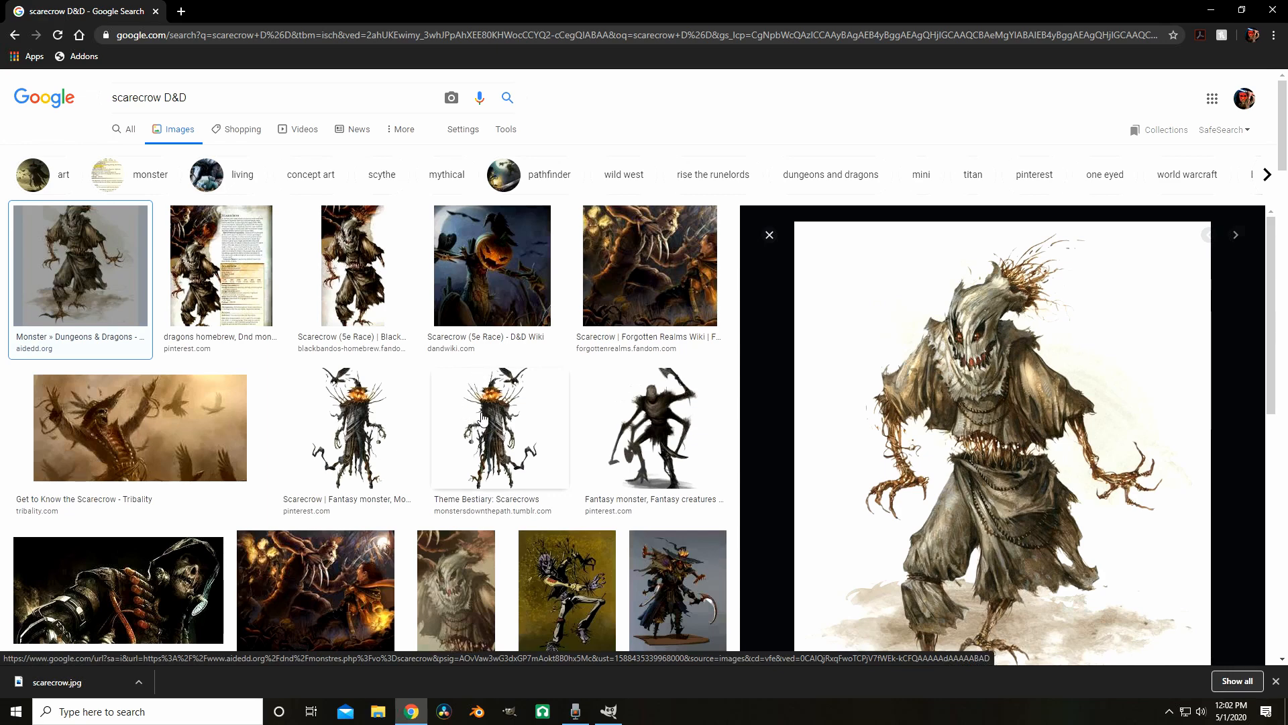
left_click(149, 97)
type("D&D")
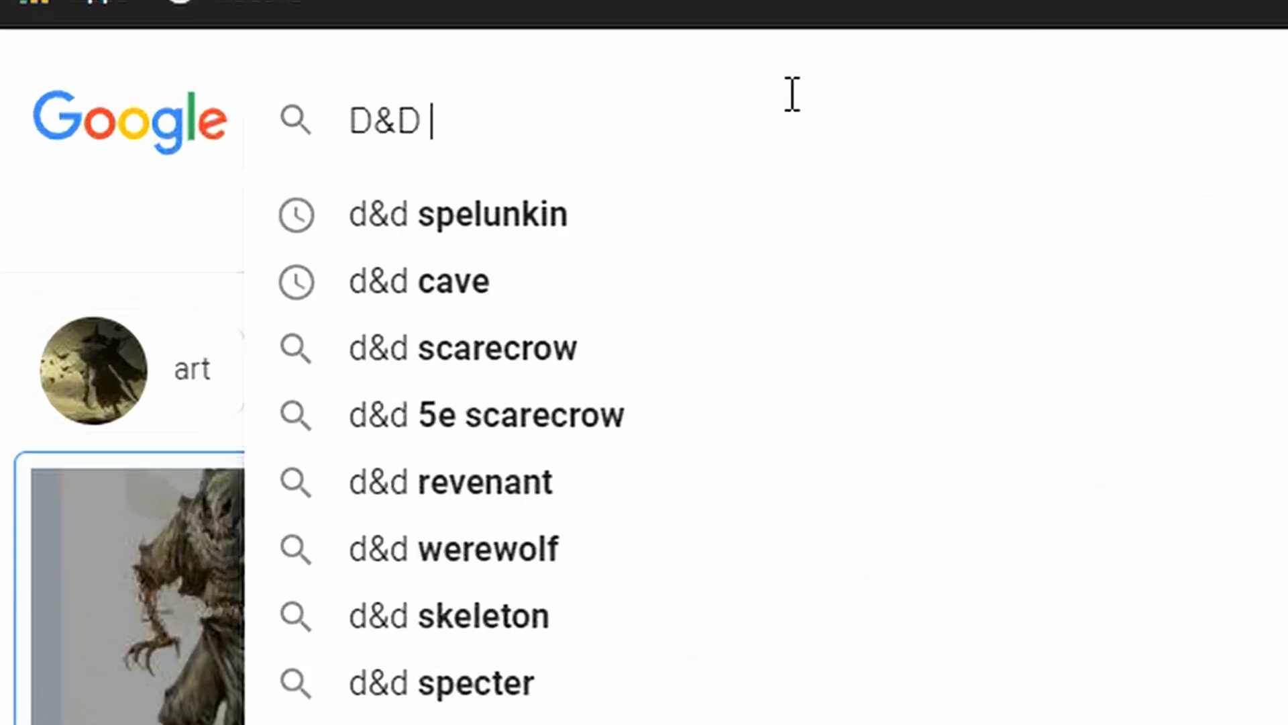
Search for online token rings and preview the orange-rimmed ring image
type("online token ring")
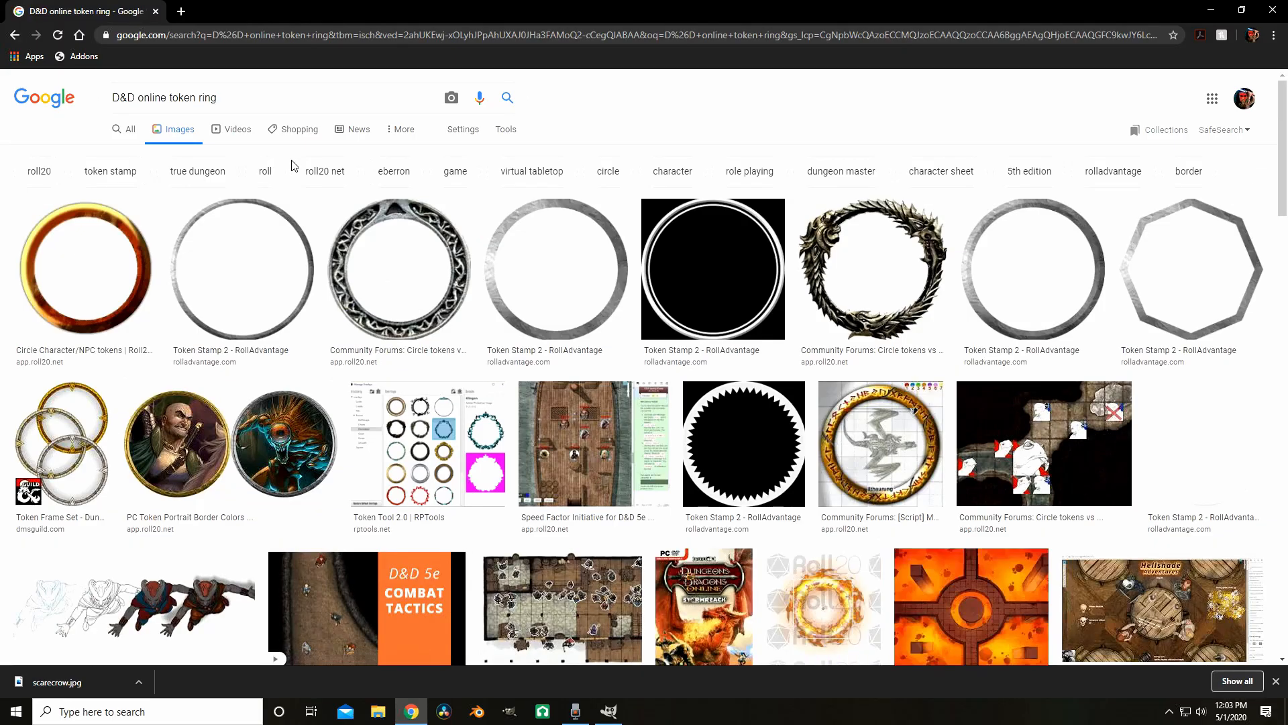
left_click(84, 267)
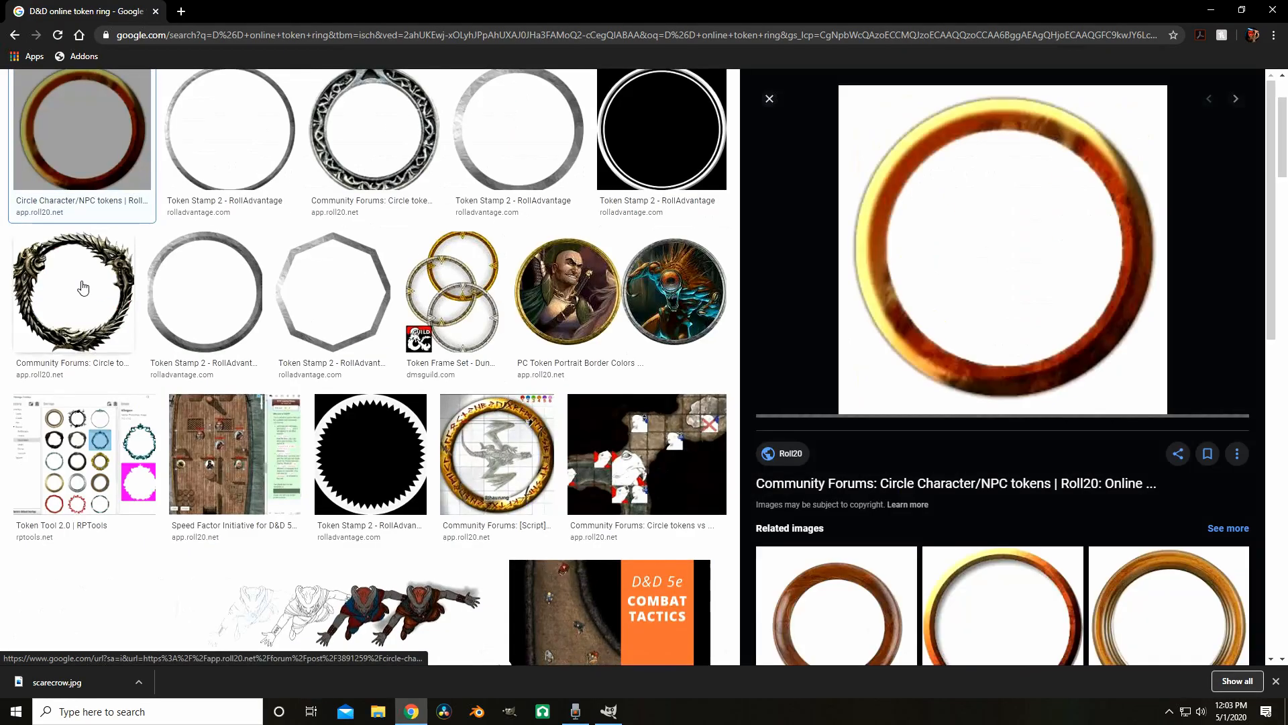
scroll("down", 3)
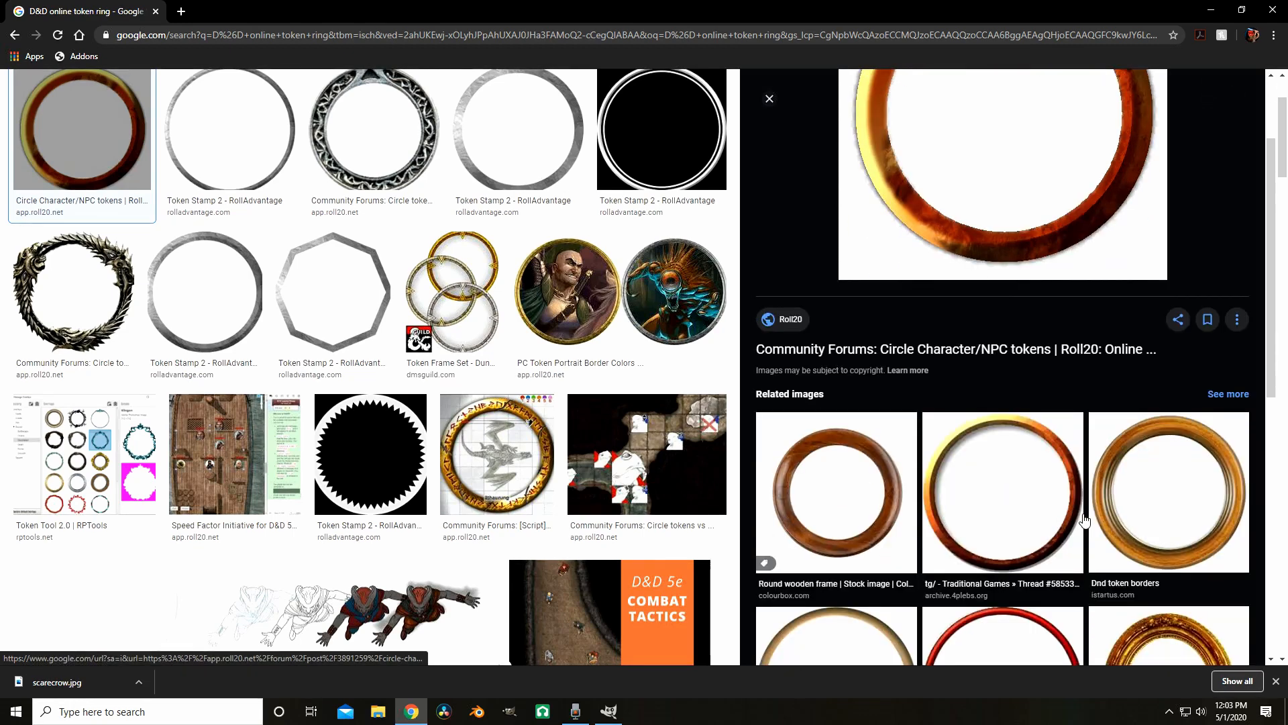
scroll("down", 3)
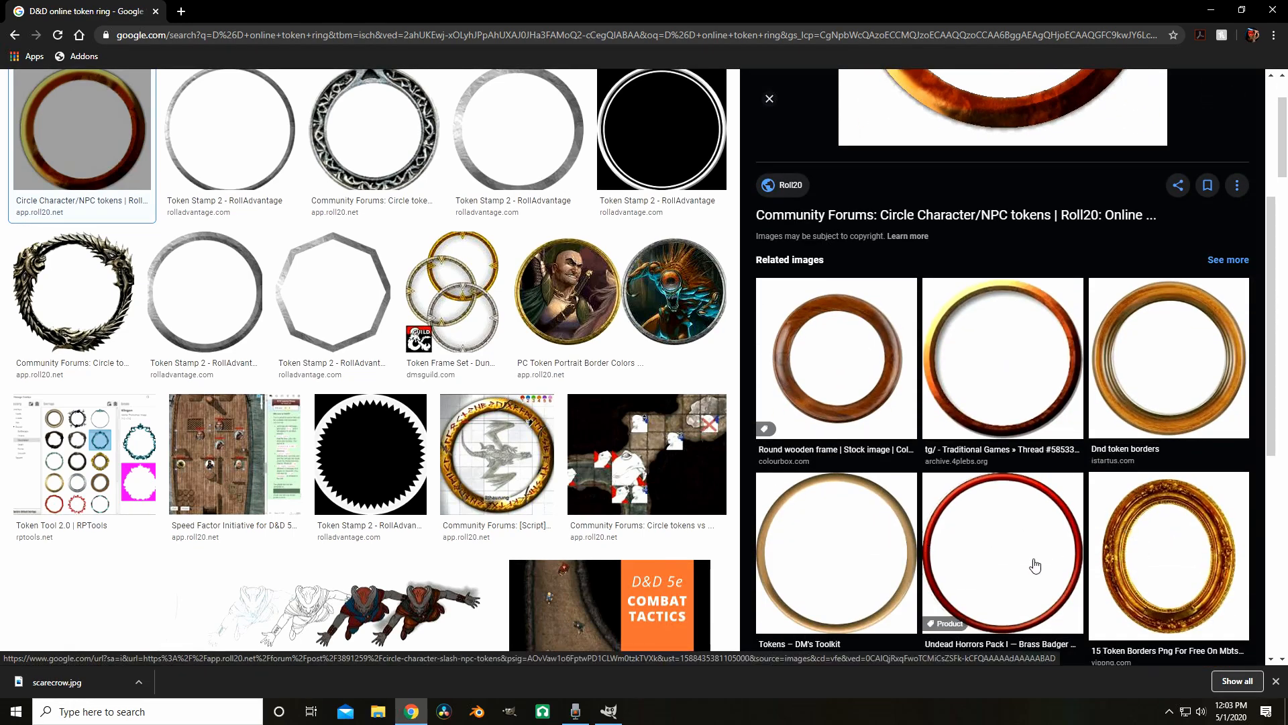
left_click(1002, 550)
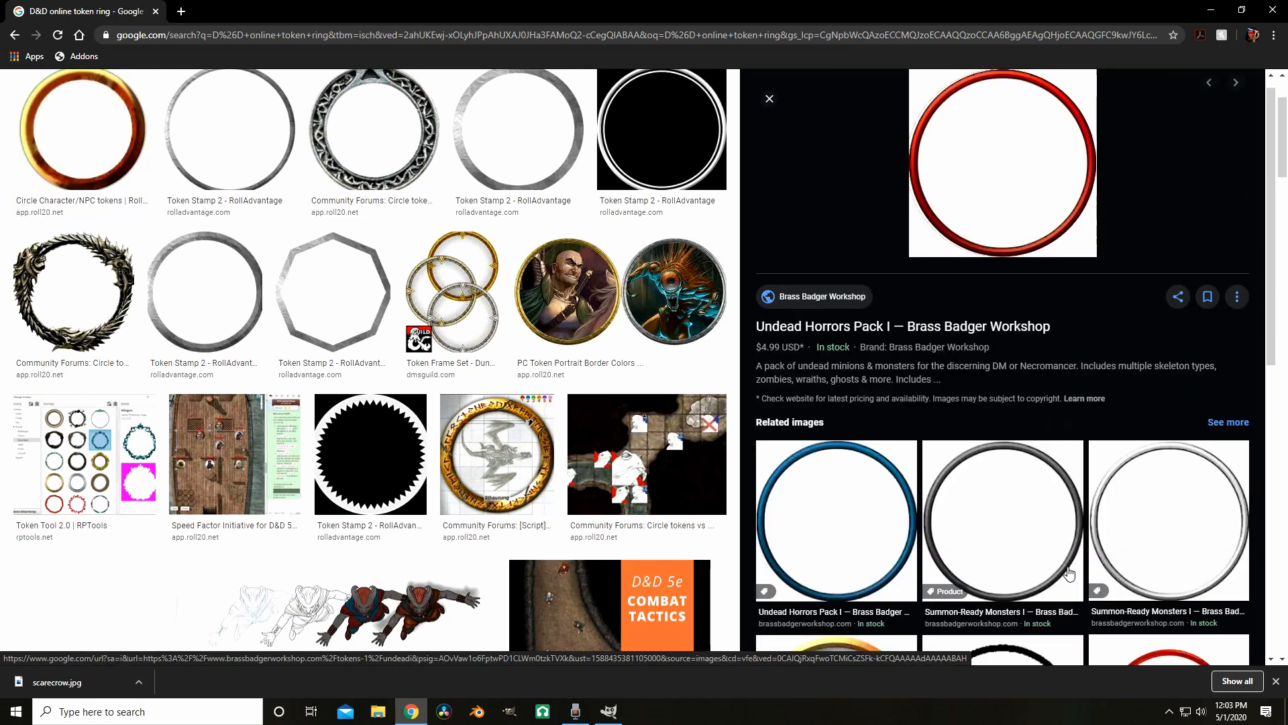
left_click(1002, 518)
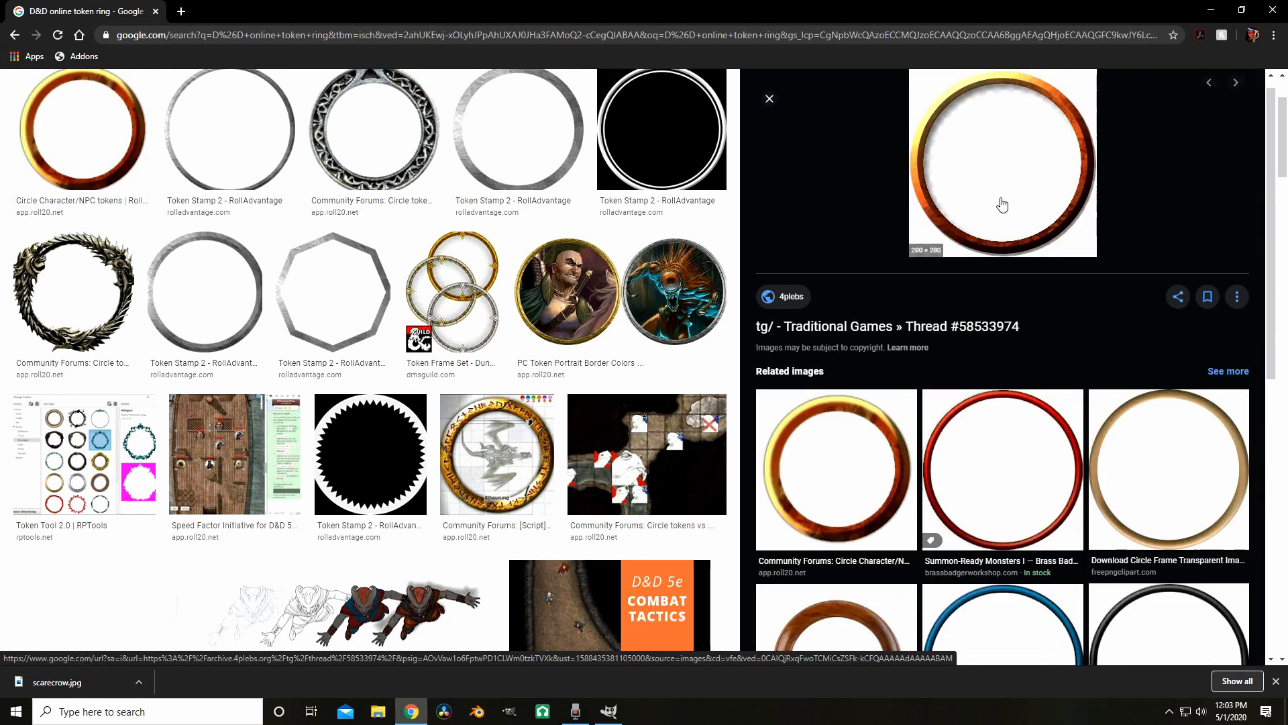
Save the previewed ring image as a PNG named 'token' in Pictures\tokens
right_click(1003, 205)
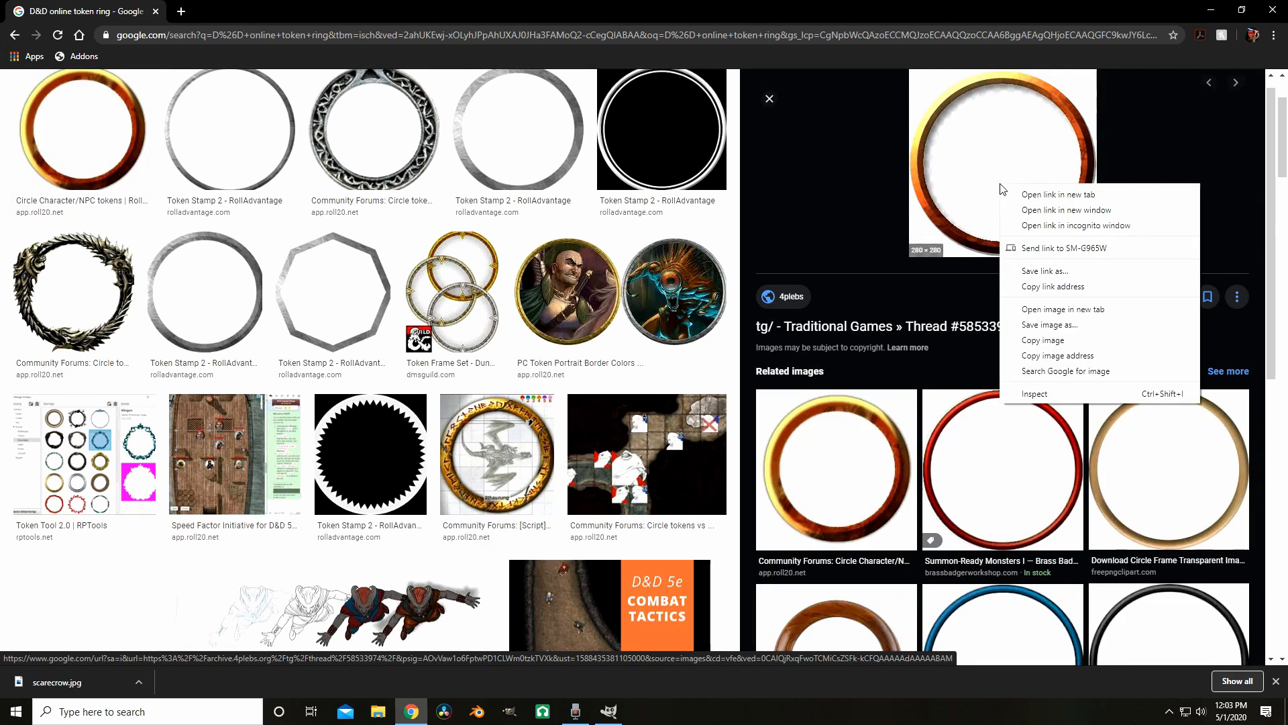
left_click(1083, 332)
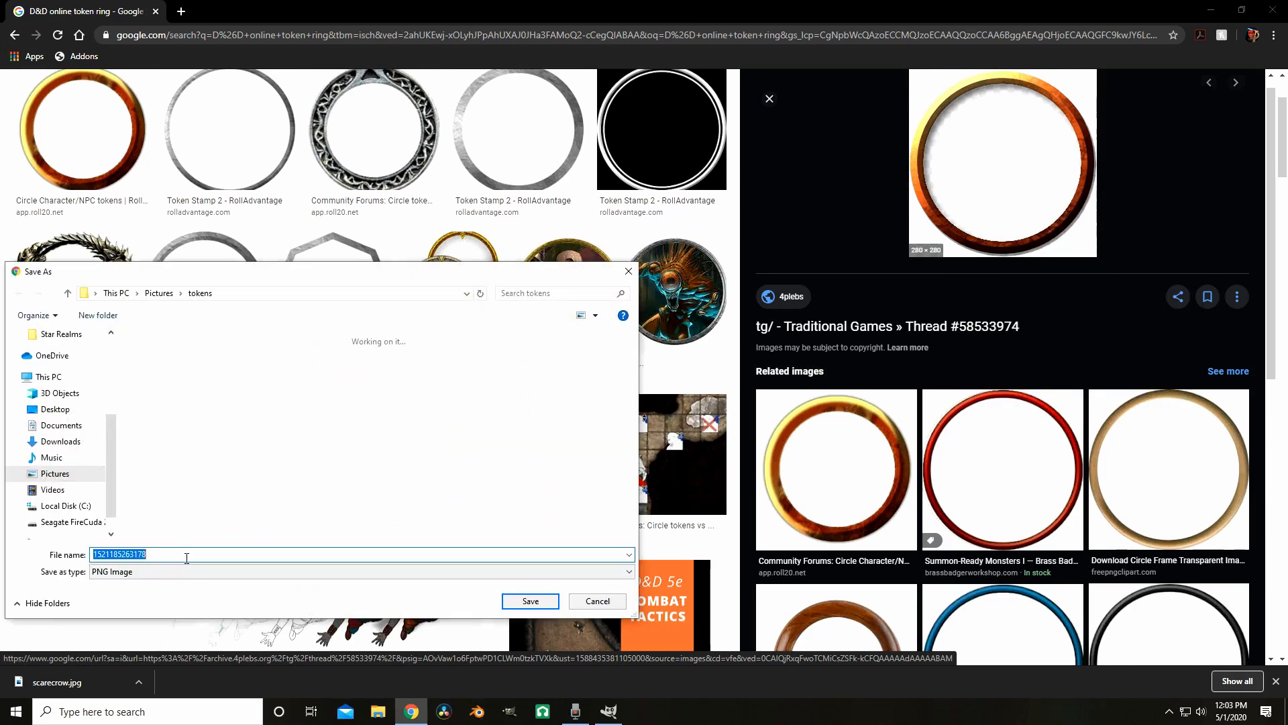
type("token")
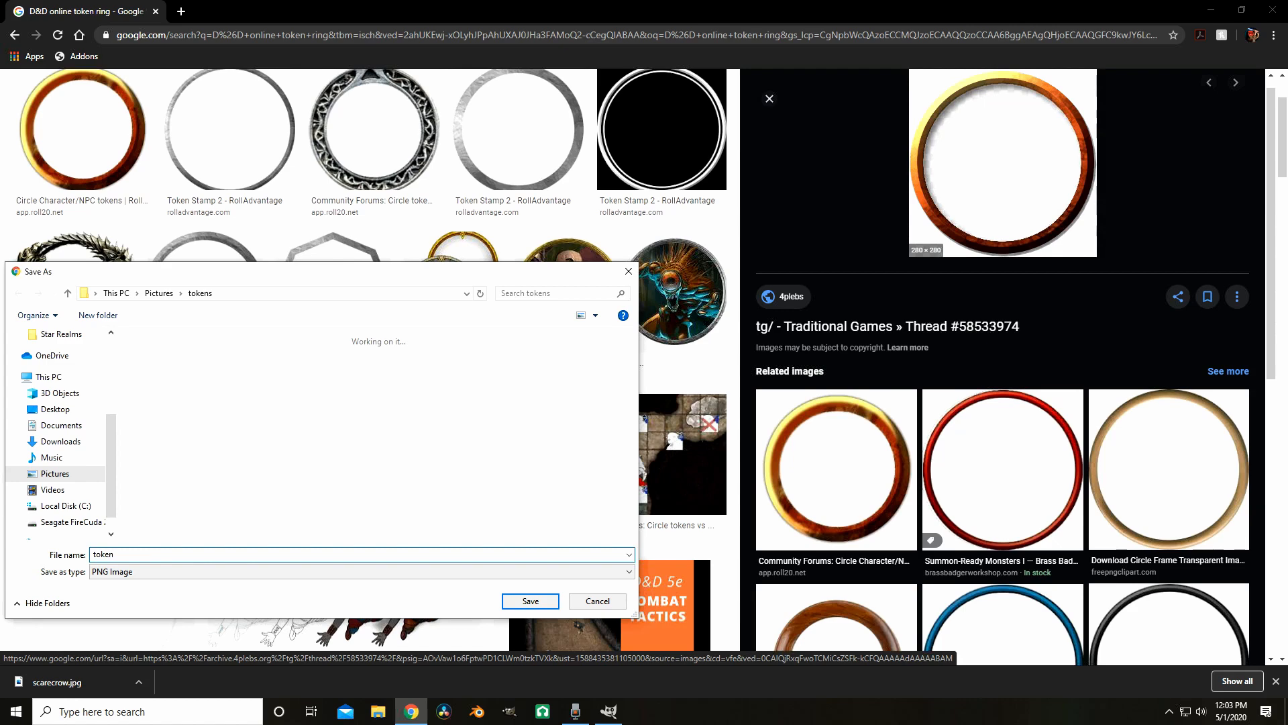
left_click(529, 601)
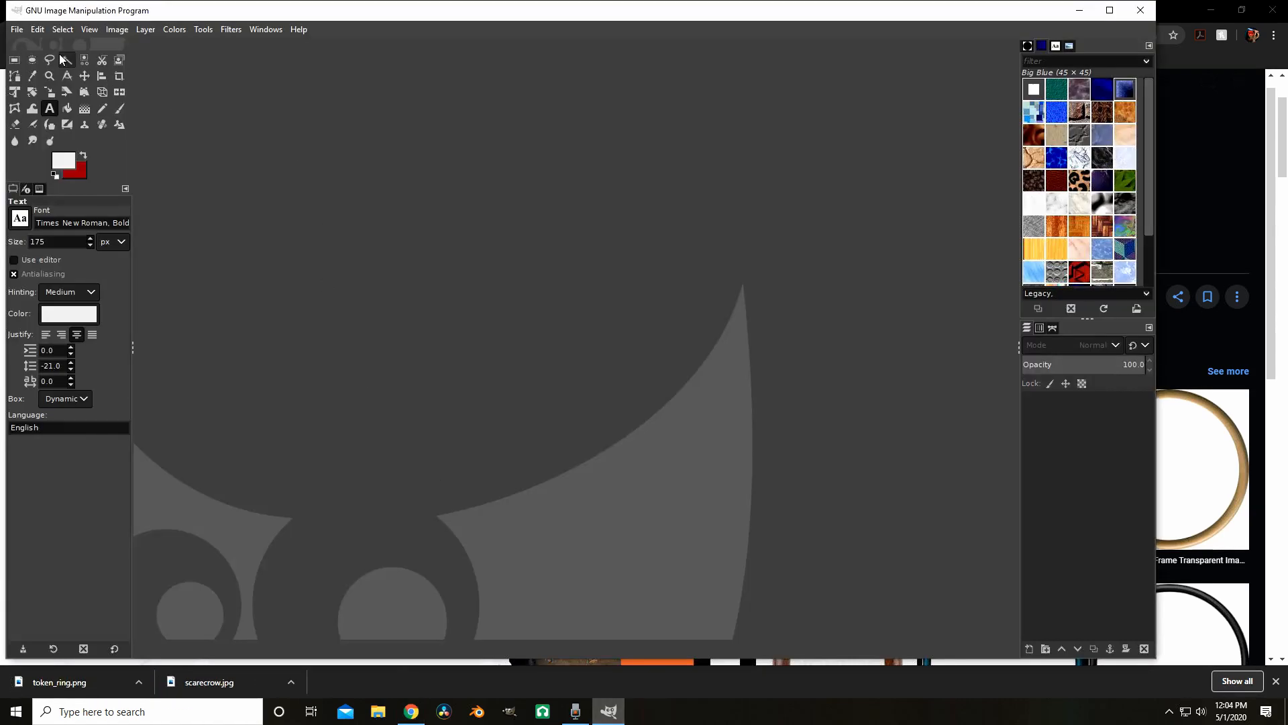
Open scarecrow.jpg and token_ring.png together from the tokens folder
left_click(14, 29)
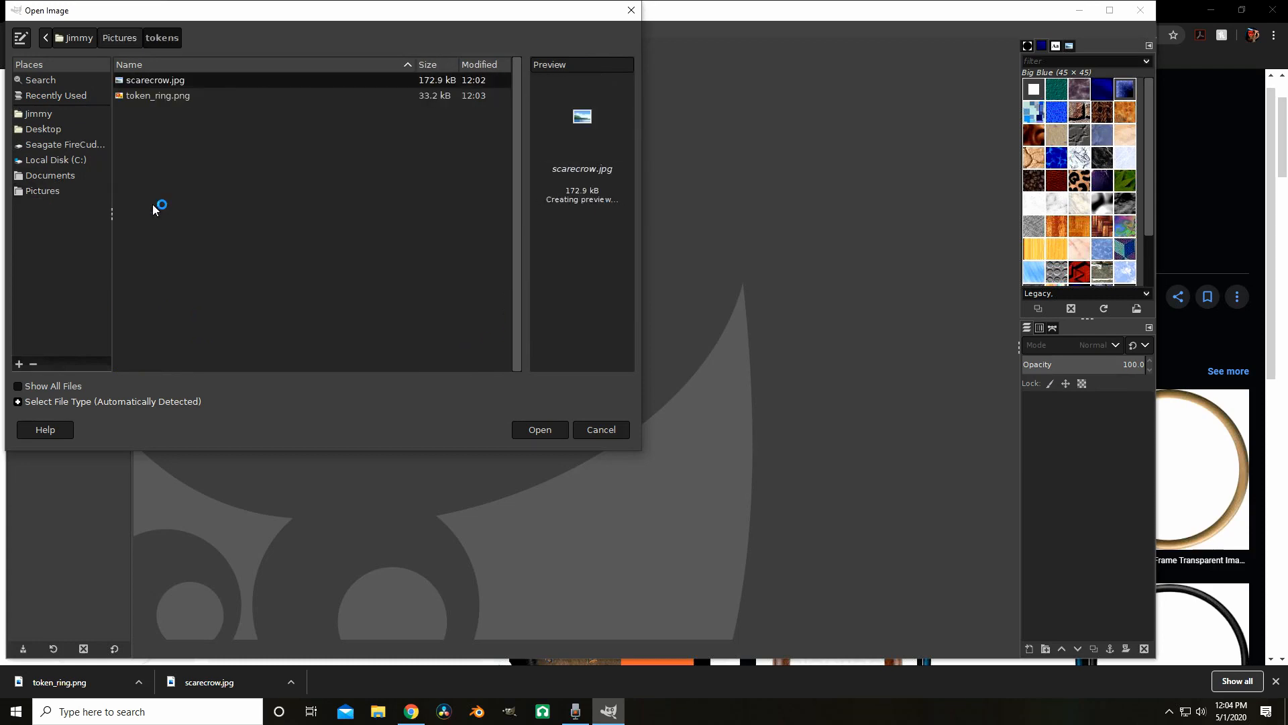
left_click(158, 95)
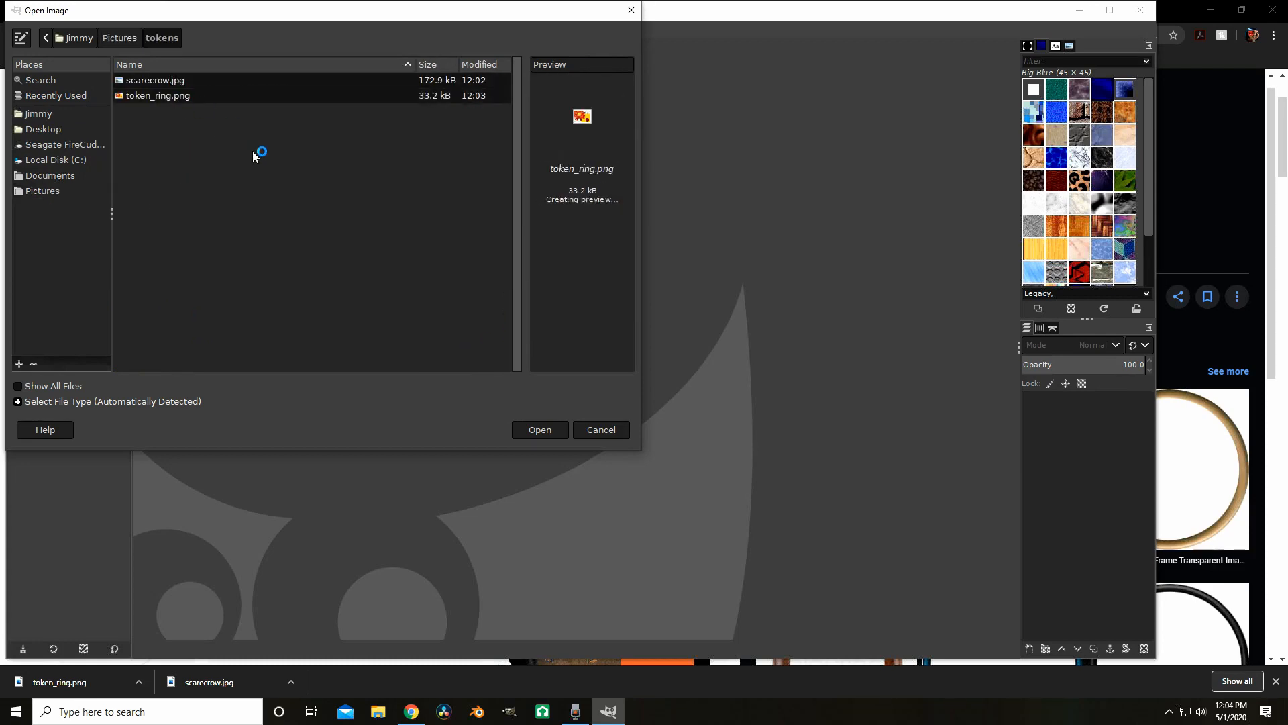
left_click(539, 430)
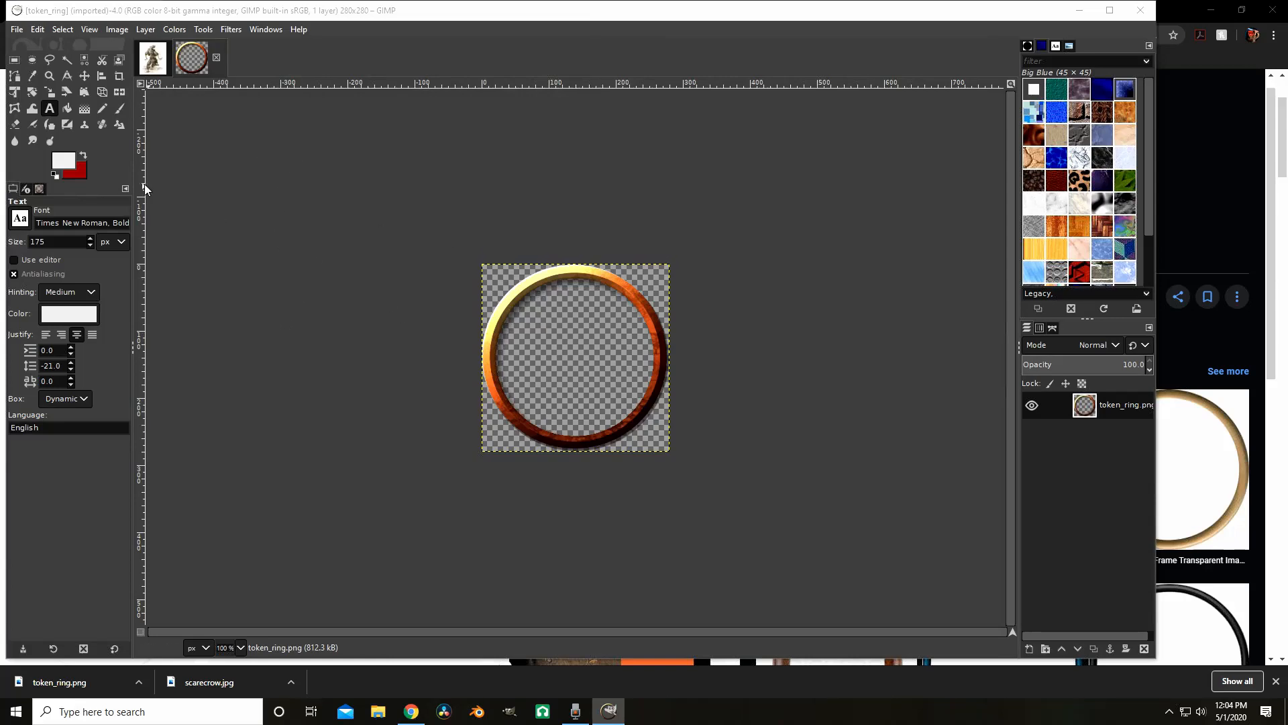
Pick the Fuzzy Select tool and click on the token ring image
left_click(65, 59)
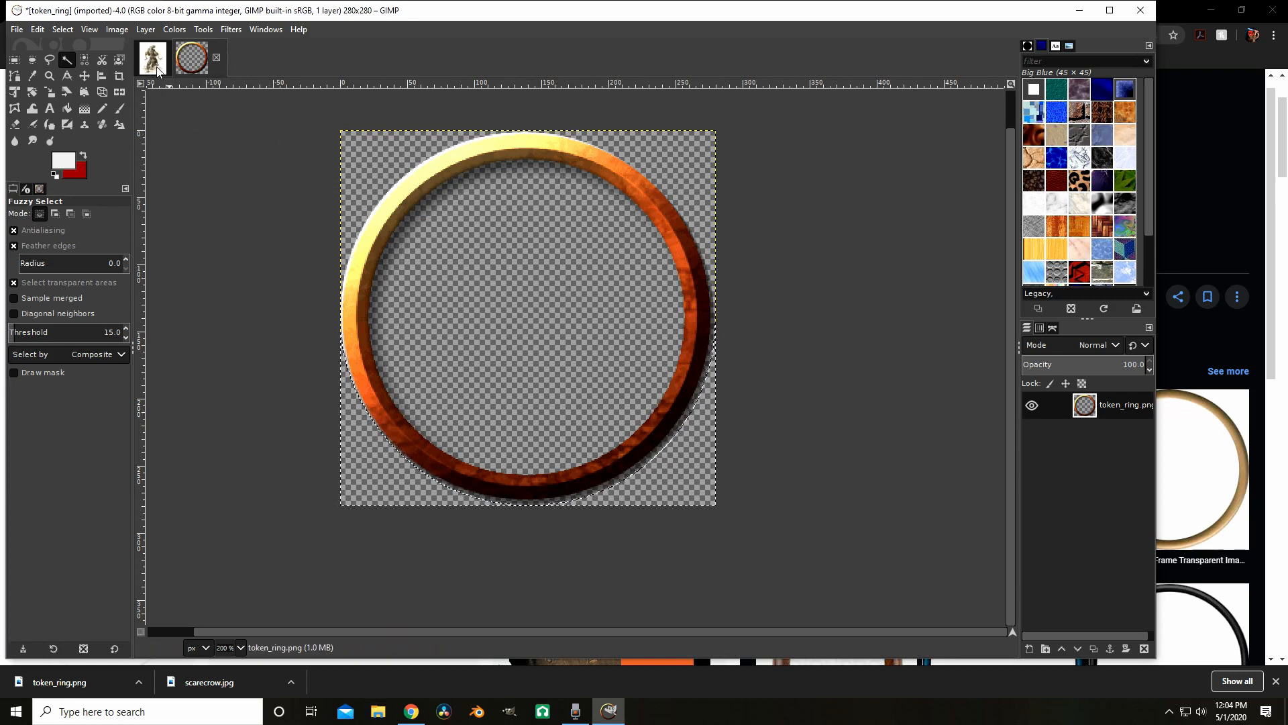
left_click(447, 173)
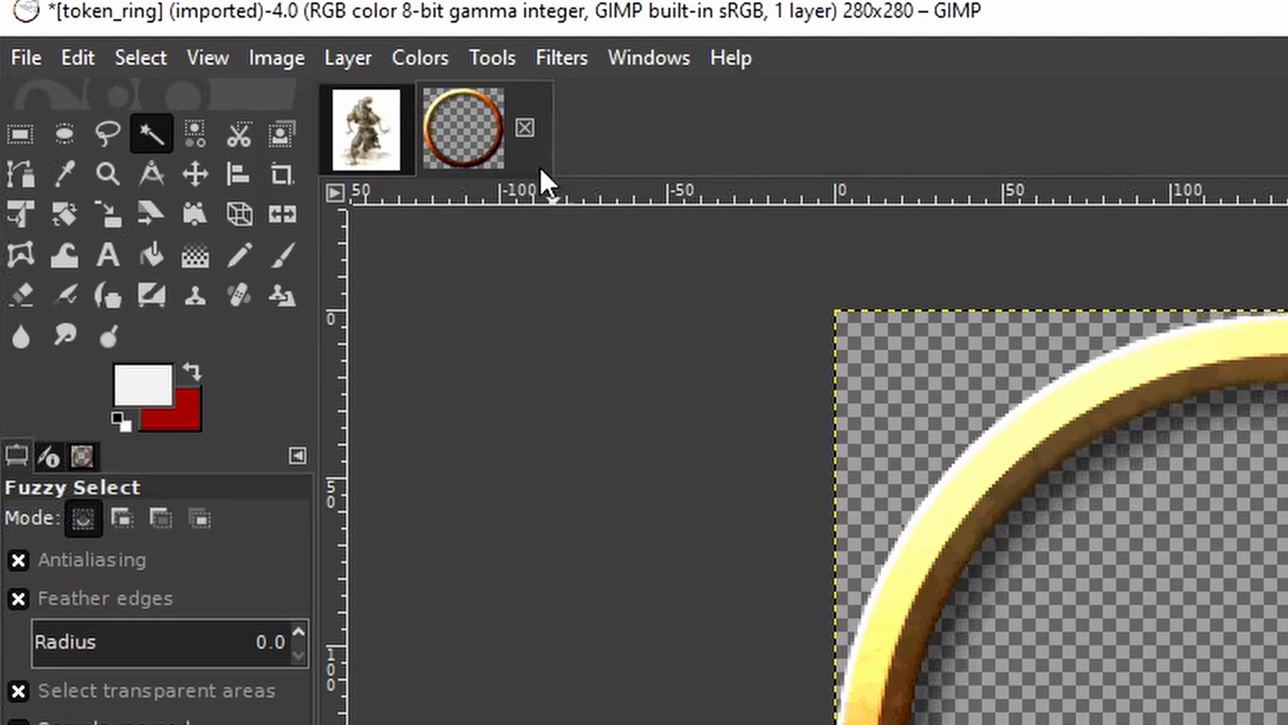
left_click(419, 58)
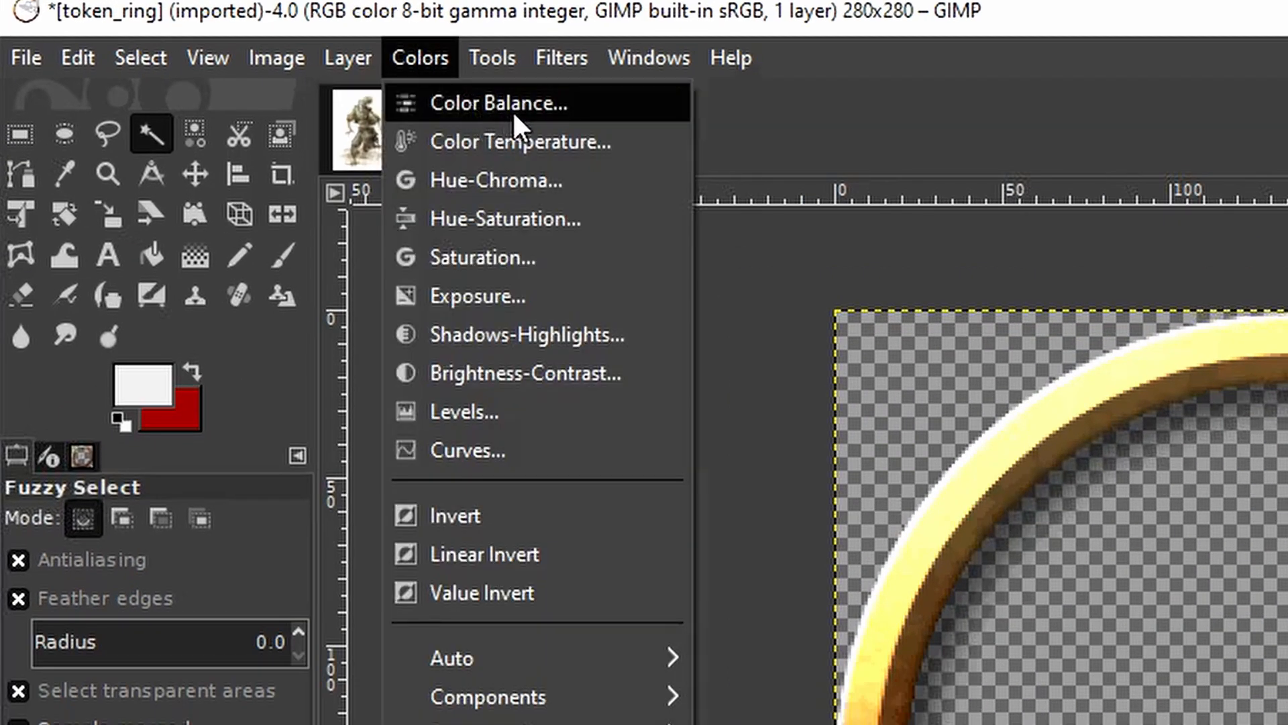
left_click(497, 103)
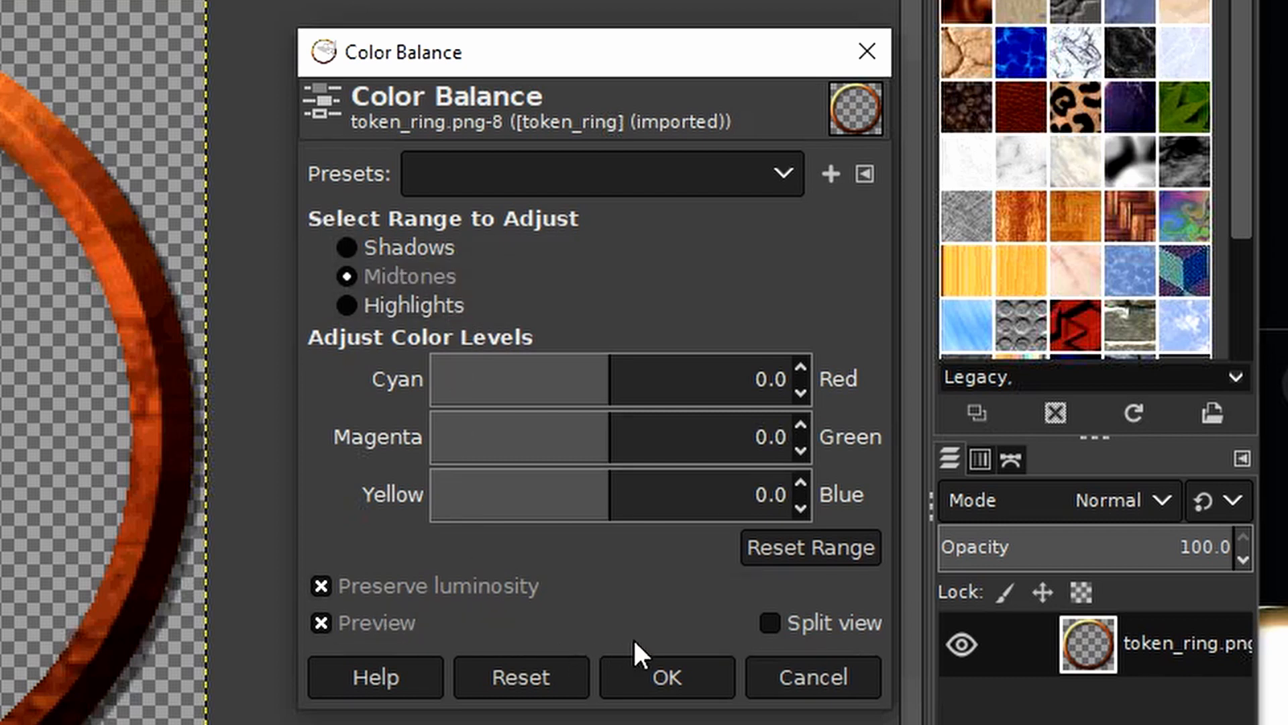
mouse_move(353, 316)
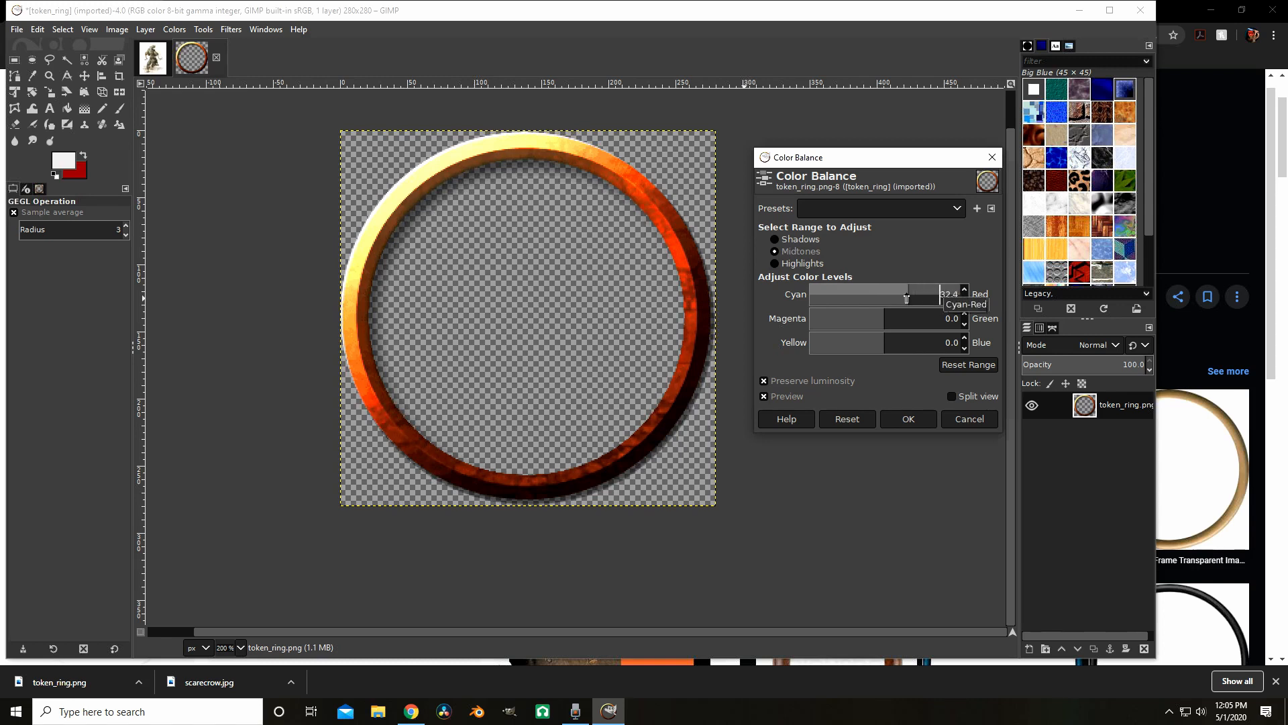
left_click_drag(906, 298, 940, 290)
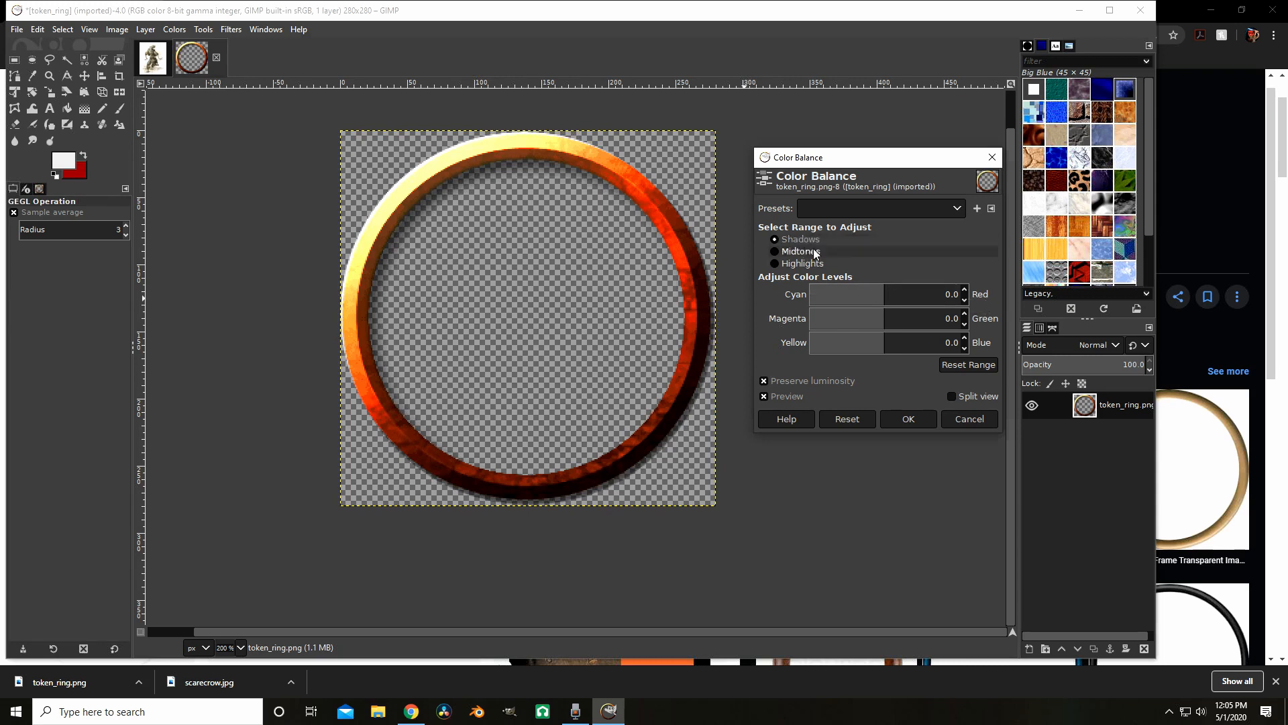
left_click_drag(846, 293, 908, 294)
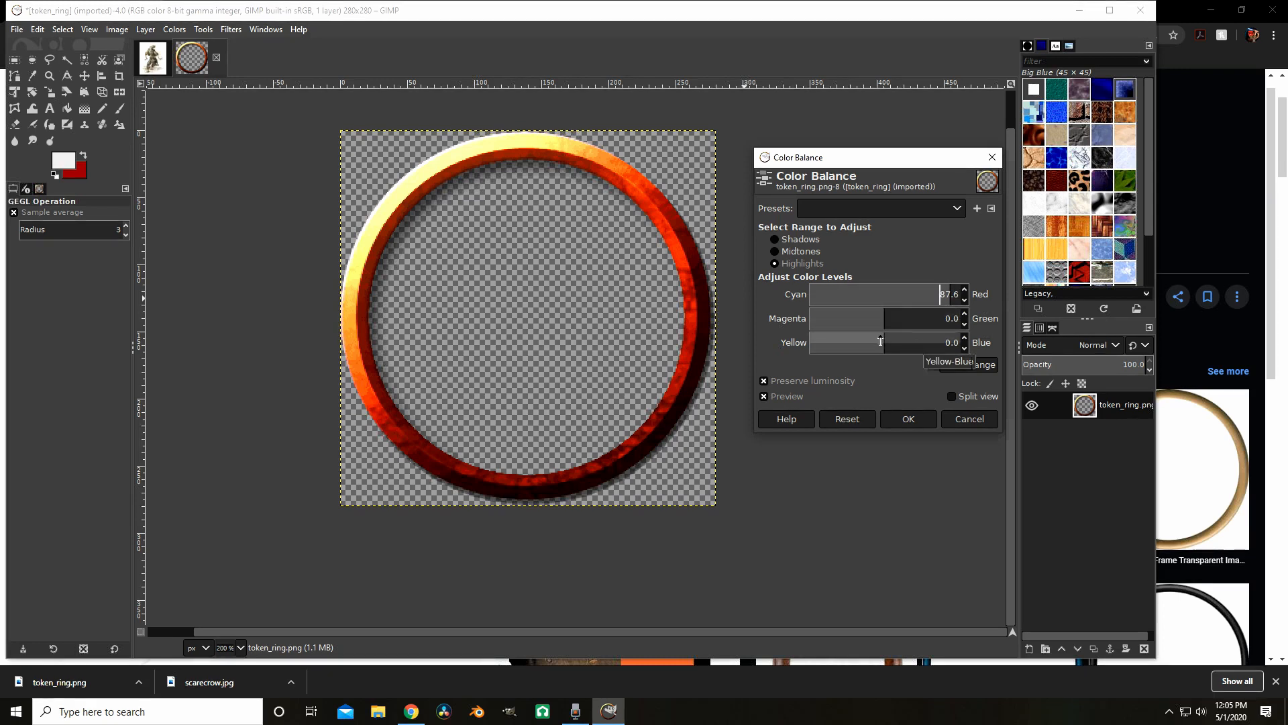
left_click_drag(880, 341, 835, 341)
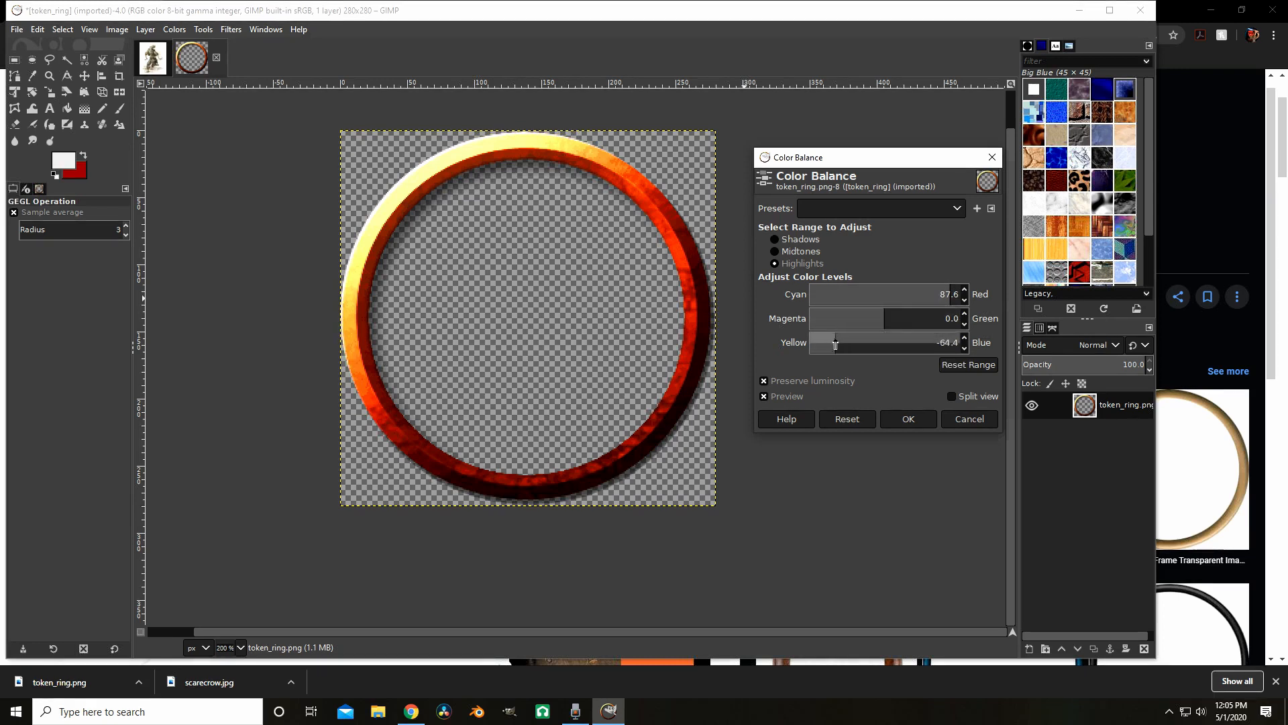
left_click_drag(832, 319, 860, 319)
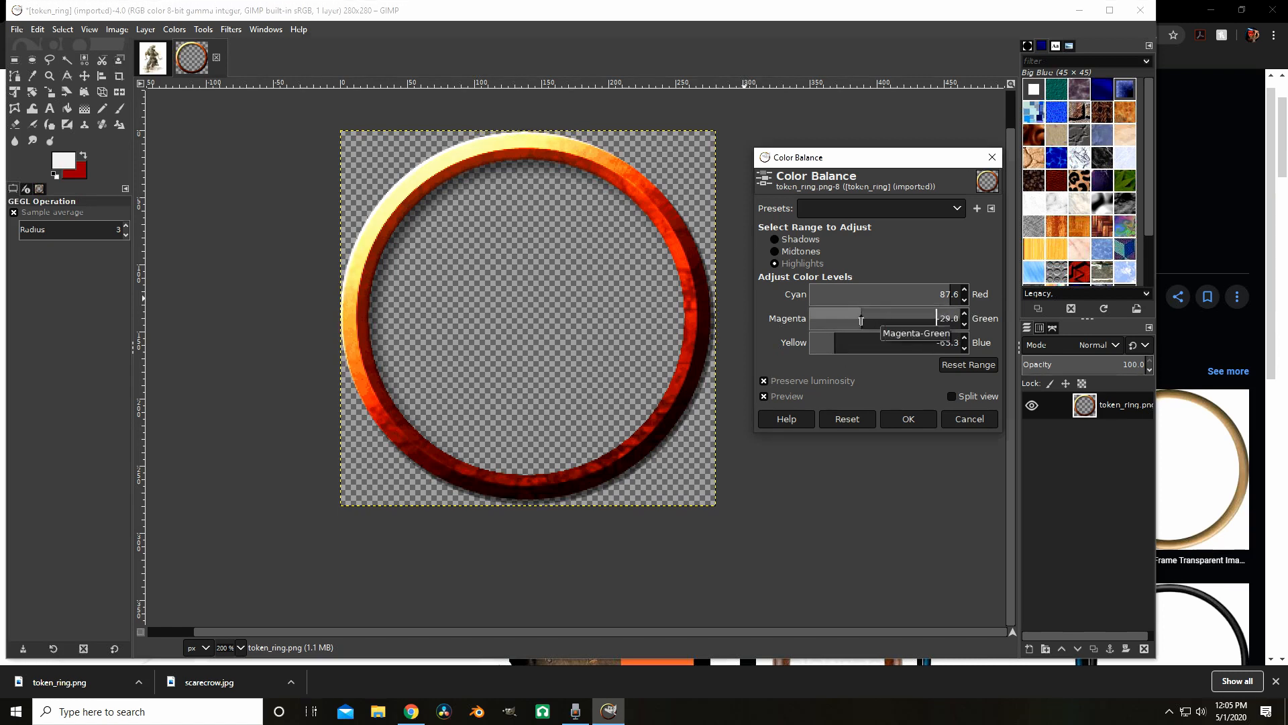
left_click_drag(861, 319, 883, 318)
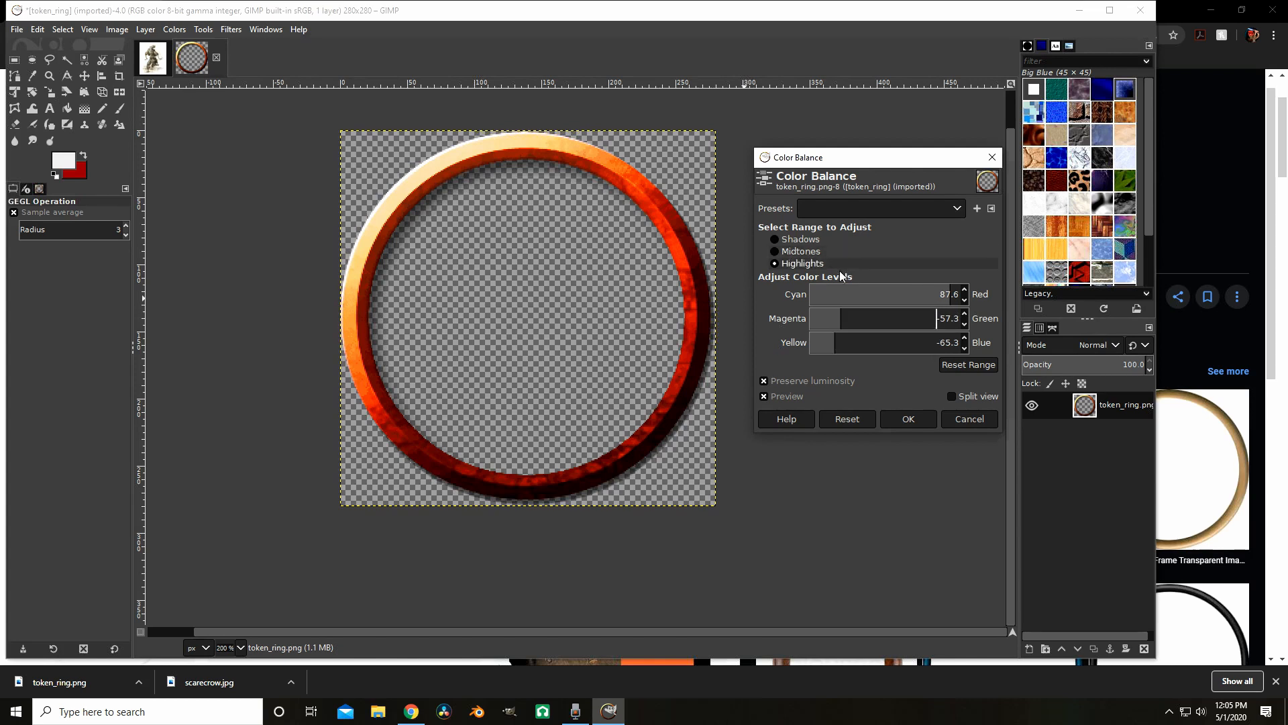
left_click(908, 419)
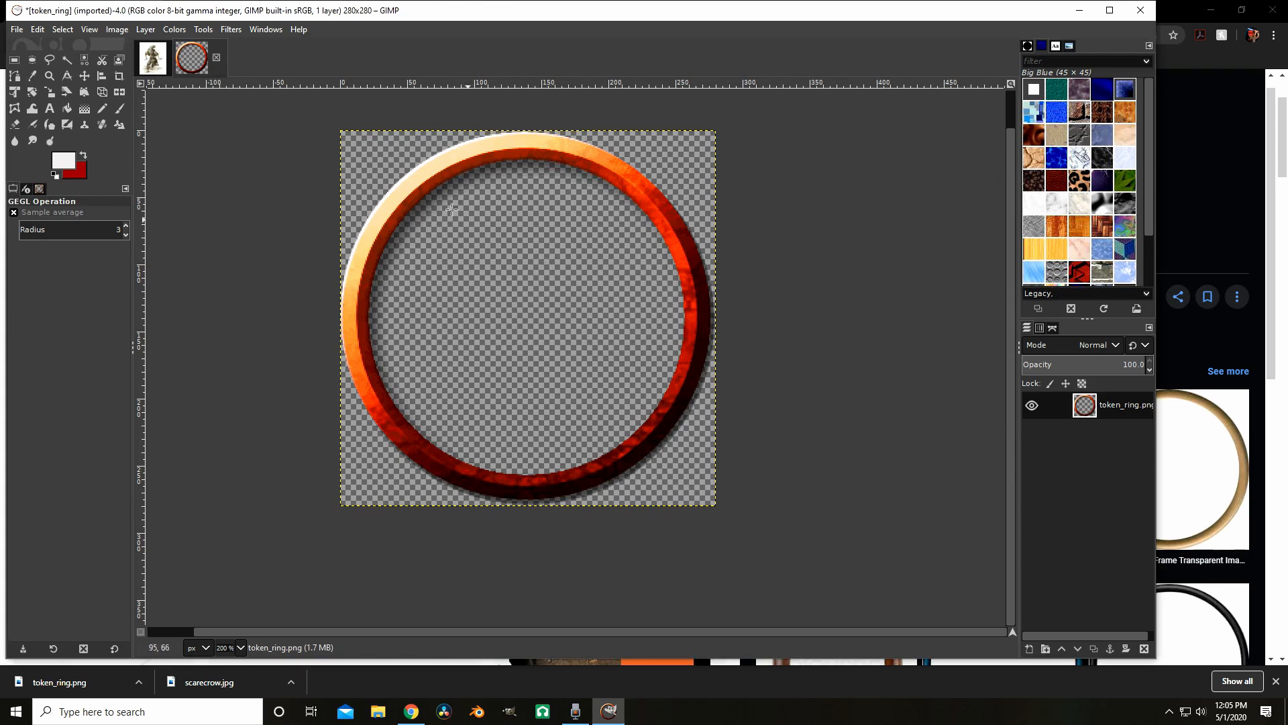
mouse_move(322, 197)
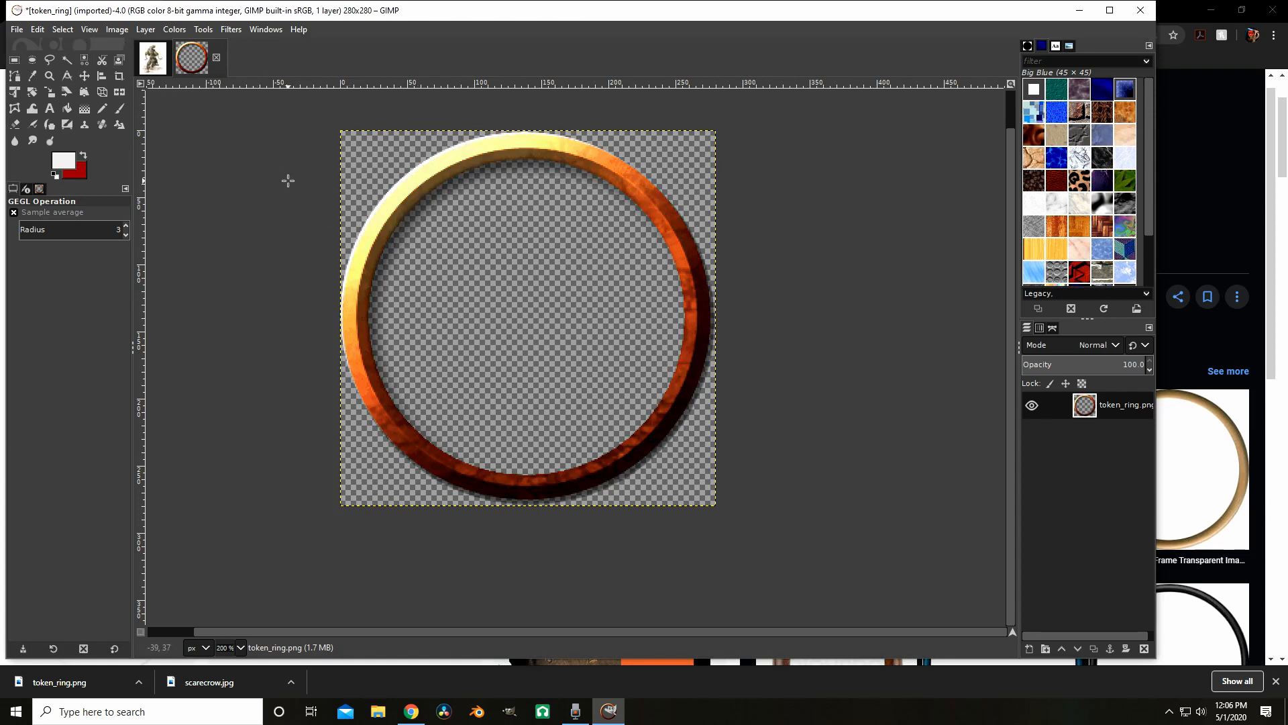
mouse_move(644, 278)
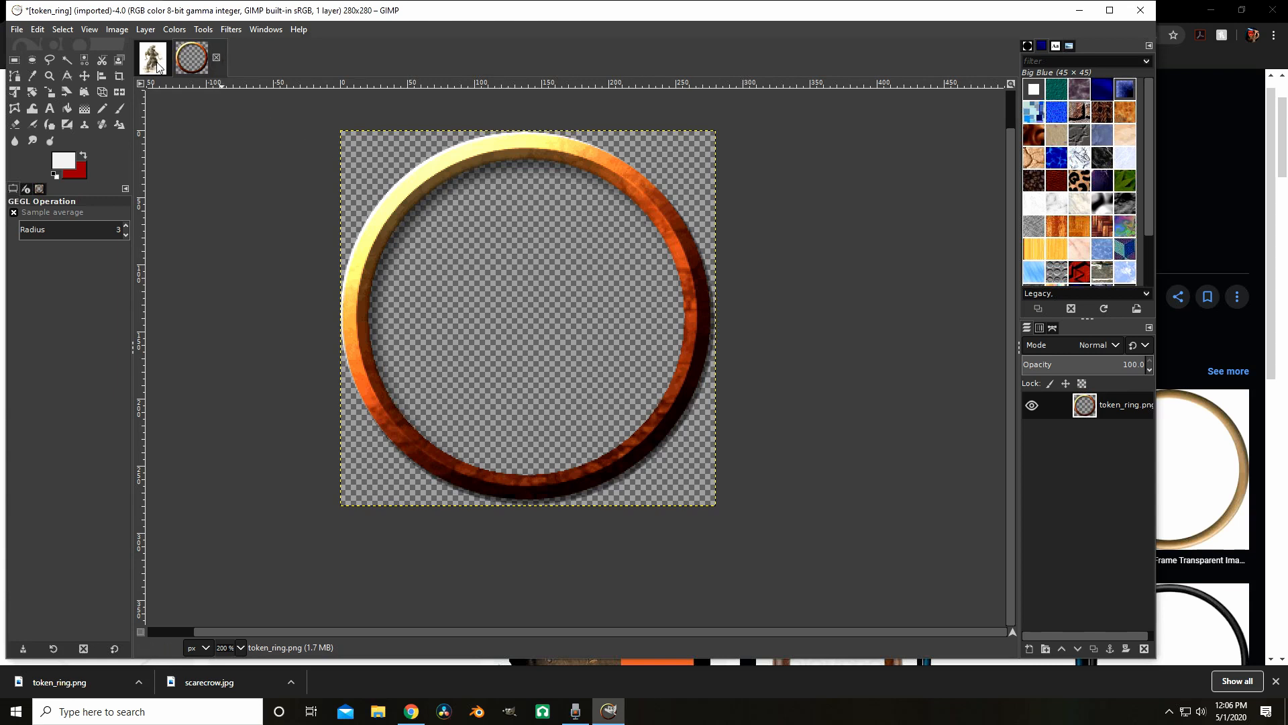
Switch to the scarecrow.jpg image
left_click(207, 59)
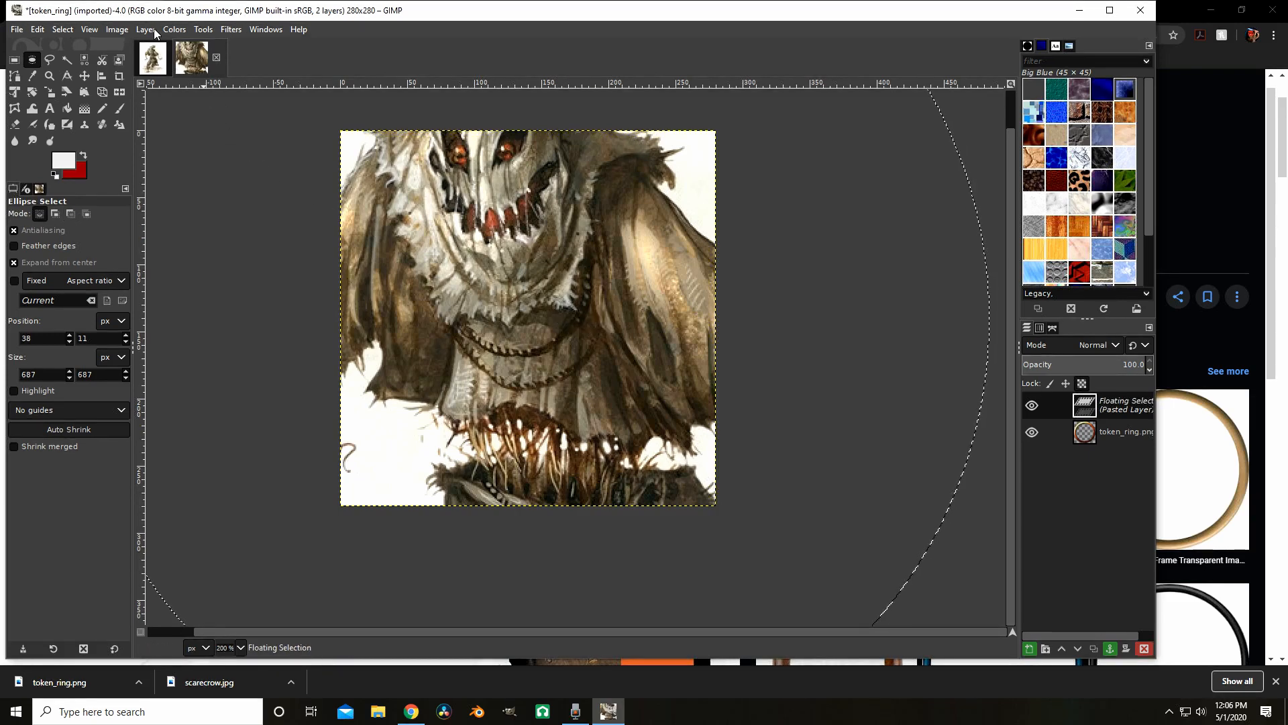
Scale the pasted scarecrow layer to 250 pixels wide with Scale Layer
left_click(145, 29)
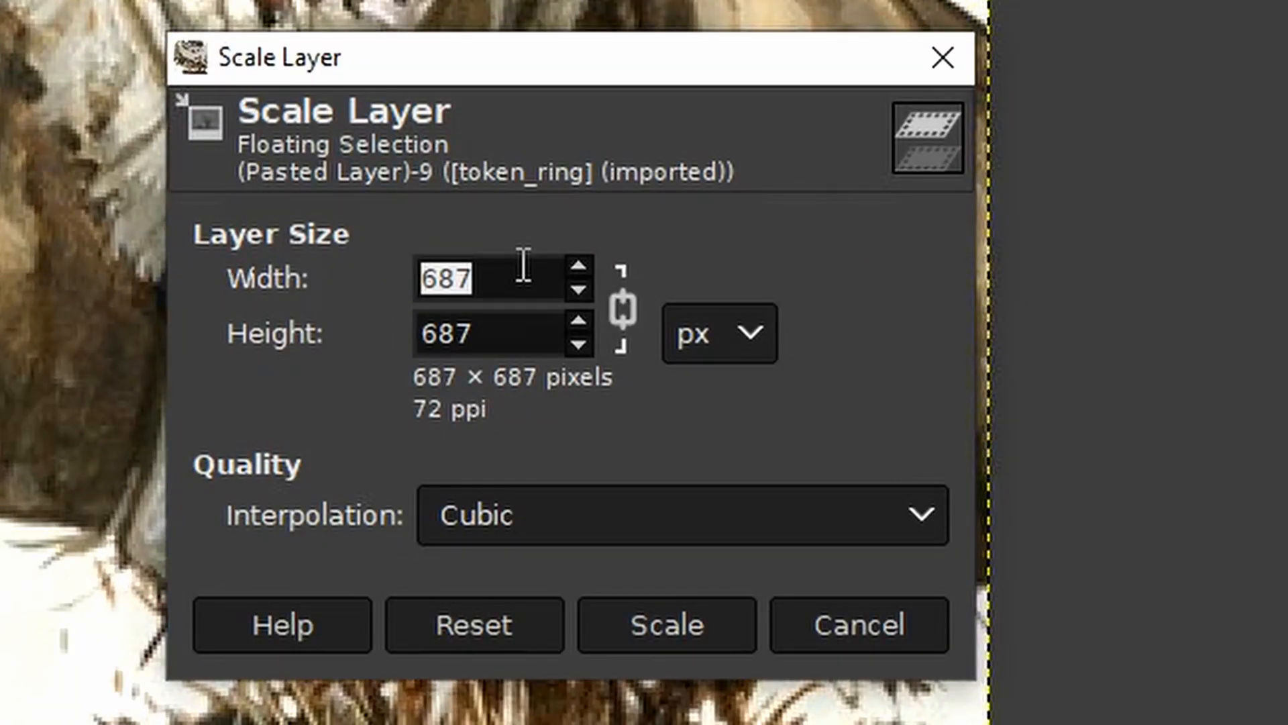
mouse_move(542, 271)
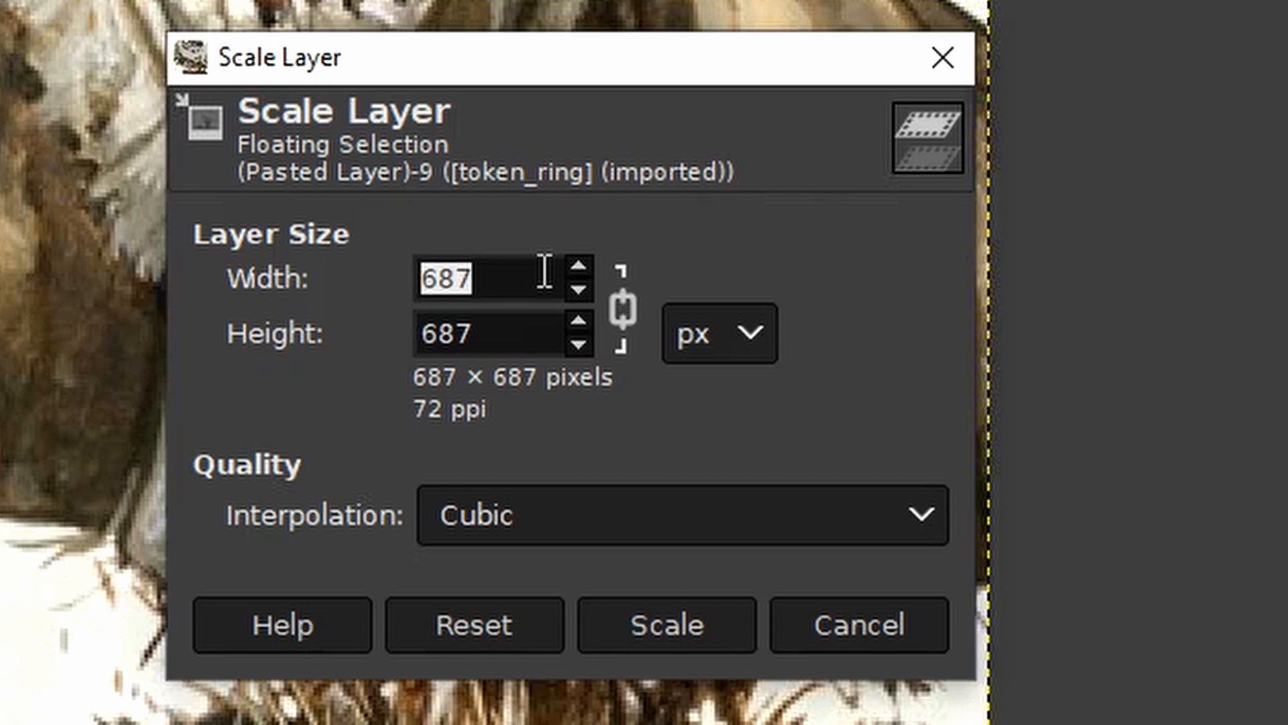
type("300")
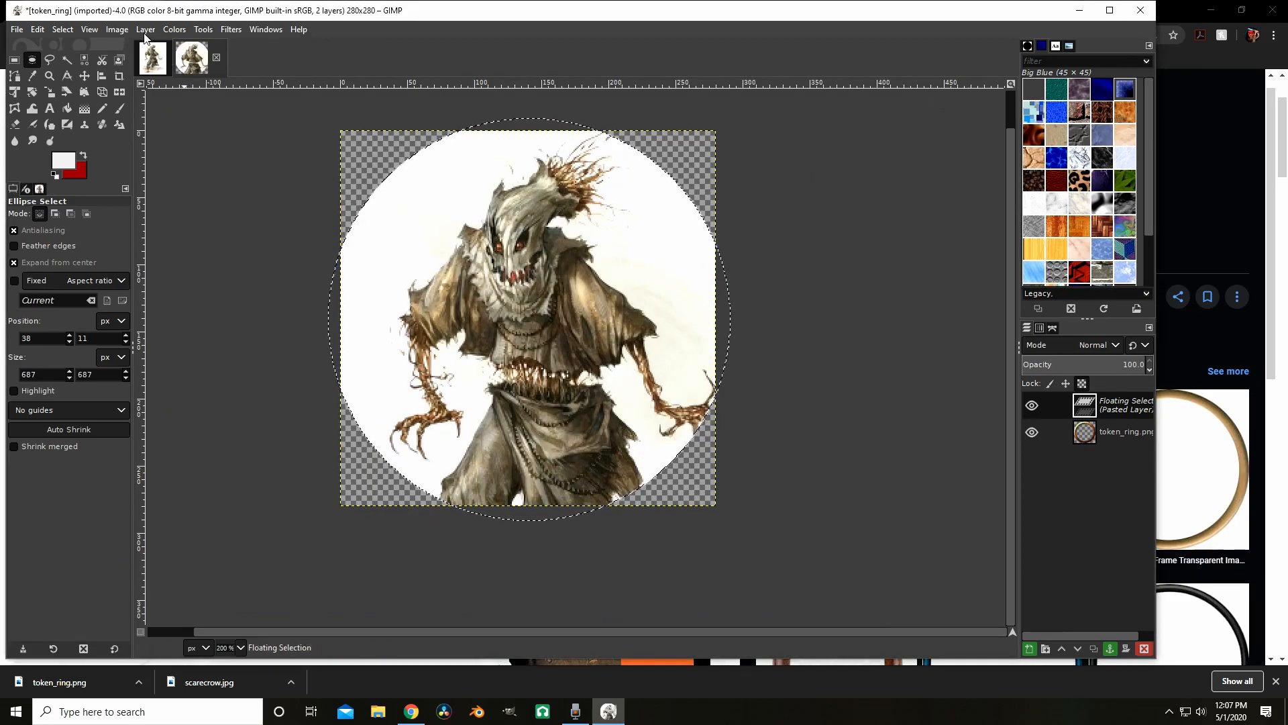
left_click(146, 29)
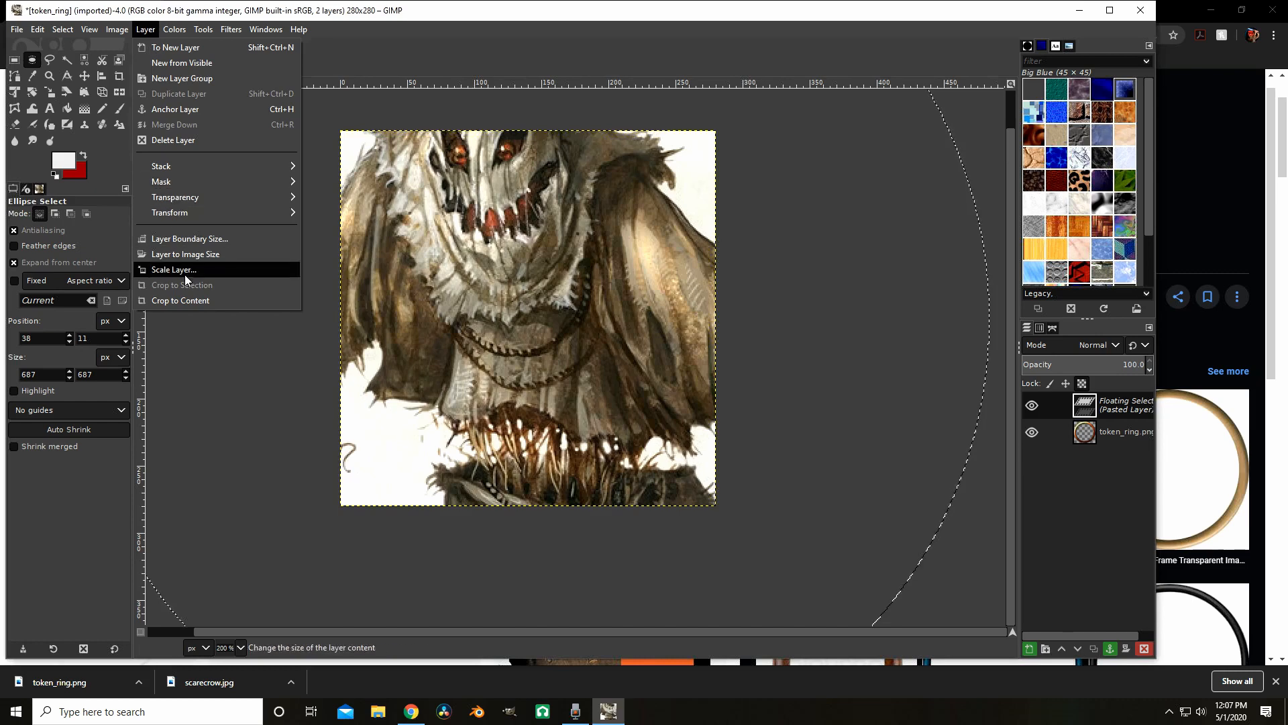
left_click(173, 270)
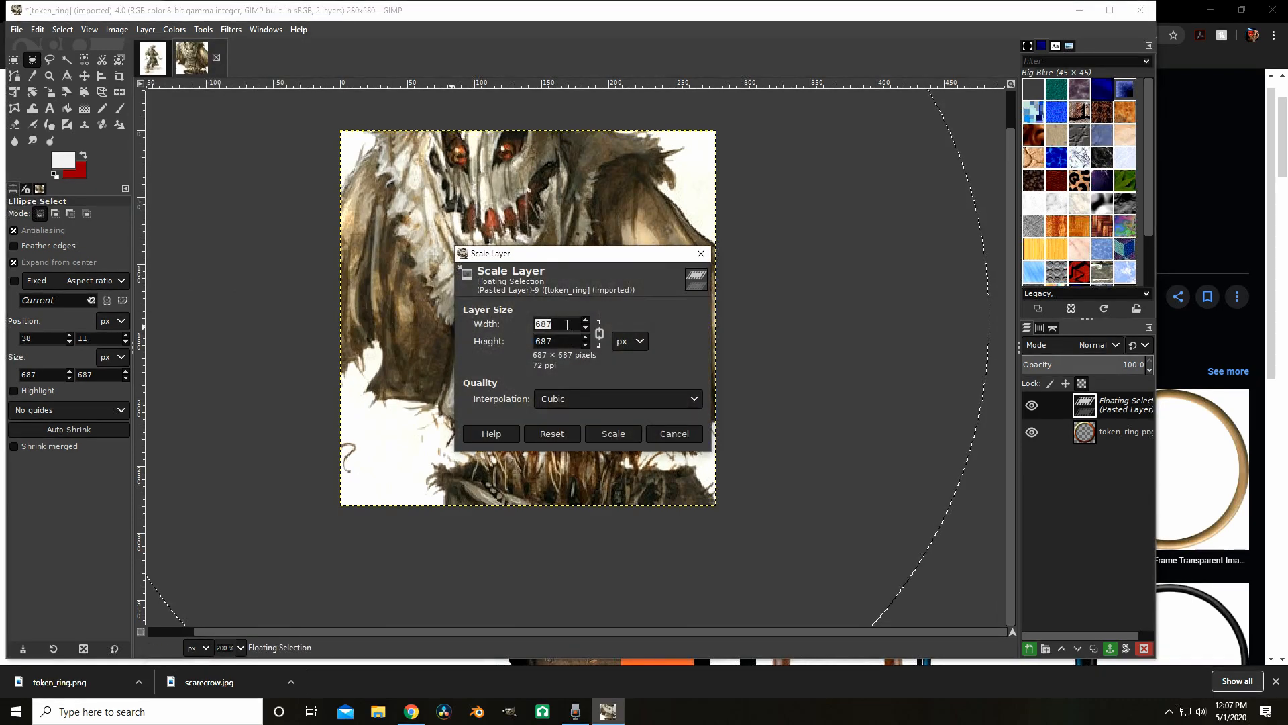
type("250")
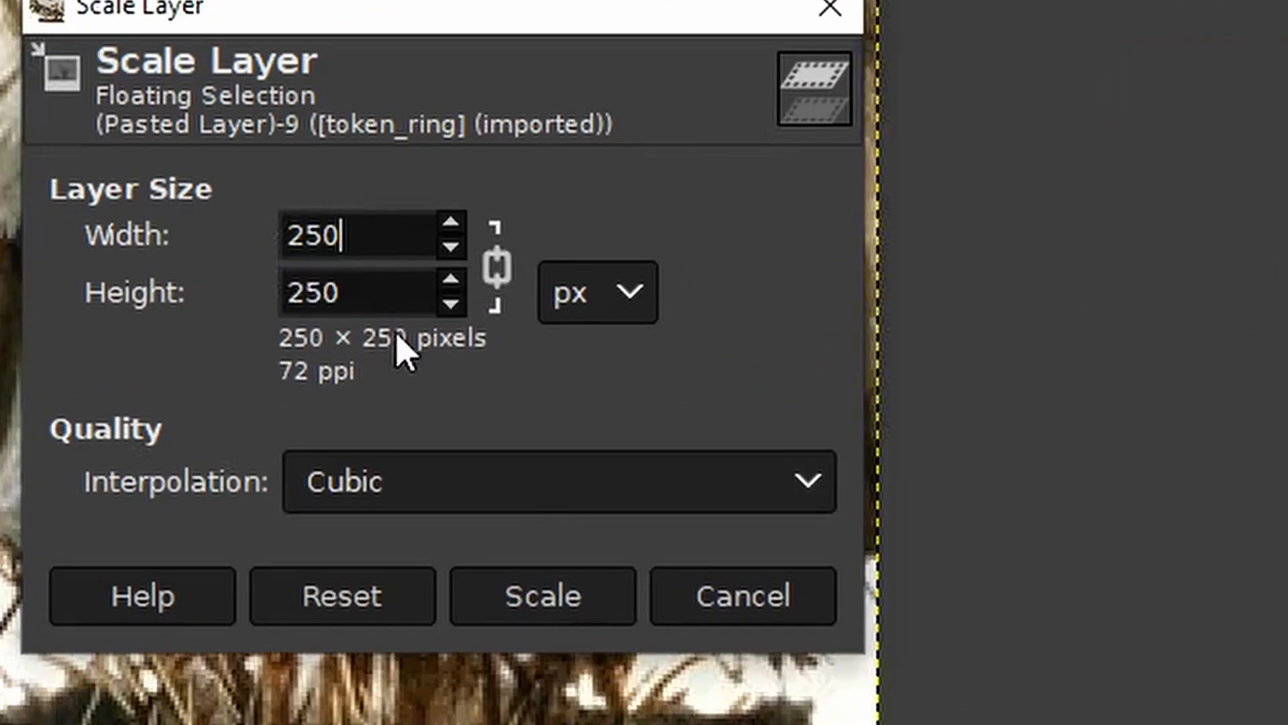
left_click(541, 595)
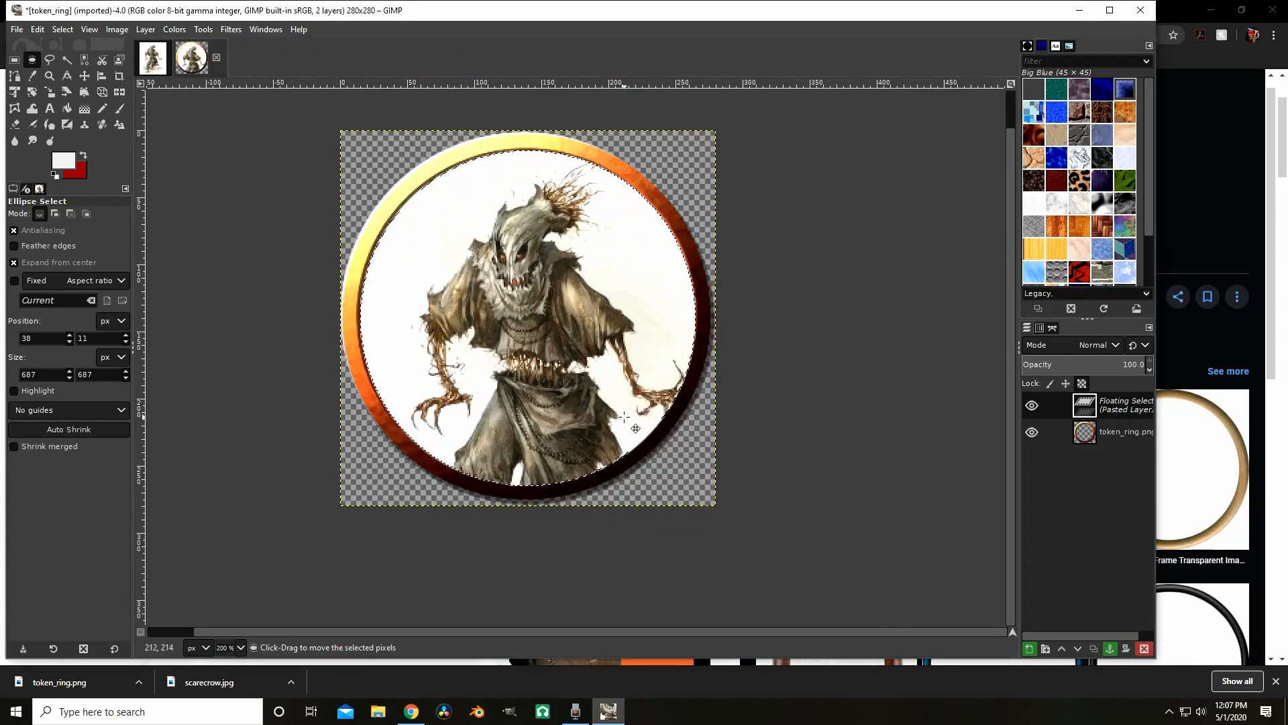
Reposition the scarecrow layer and rescale it to 240 pixels wide
left_click_drag(635, 428, 604, 376)
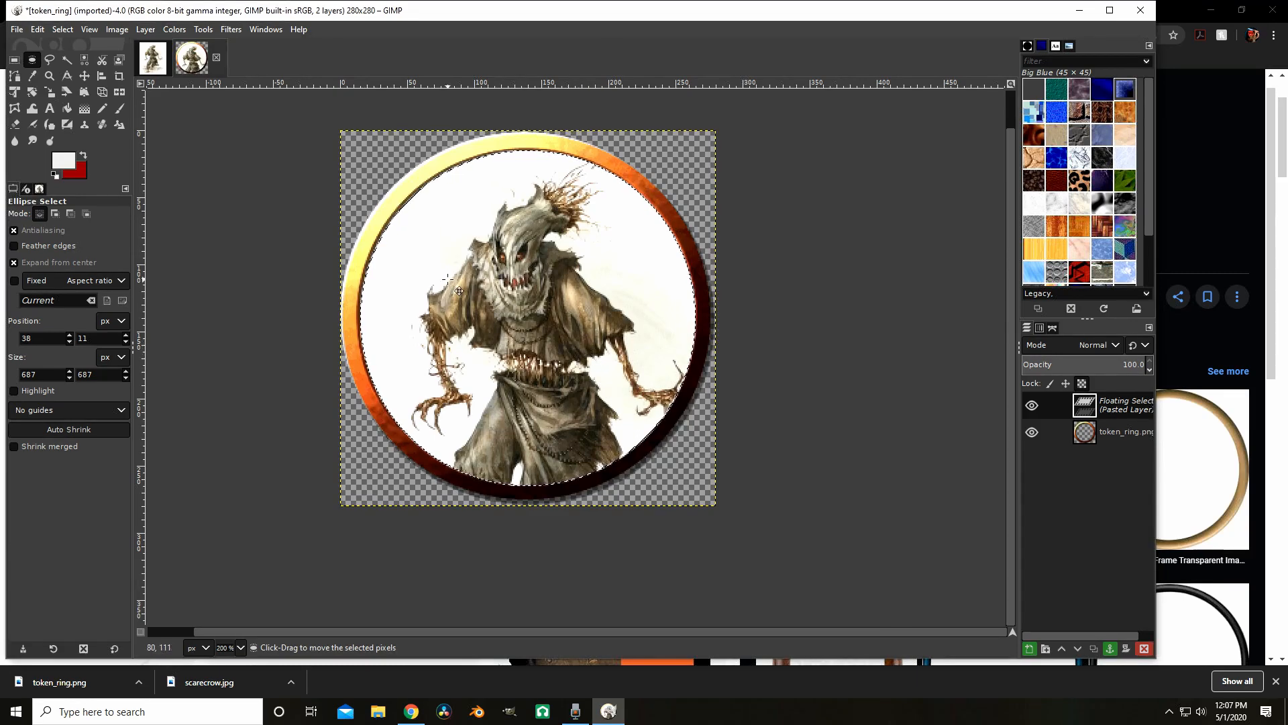
left_click(145, 29)
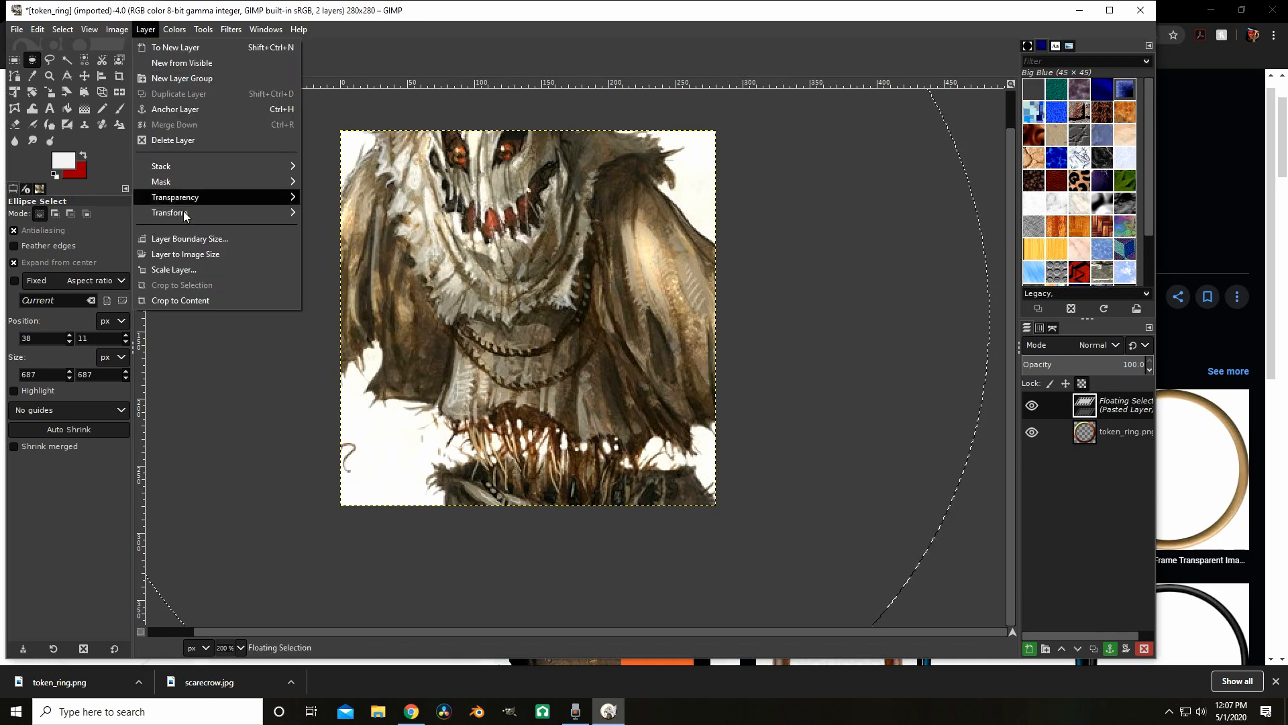
left_click(173, 270)
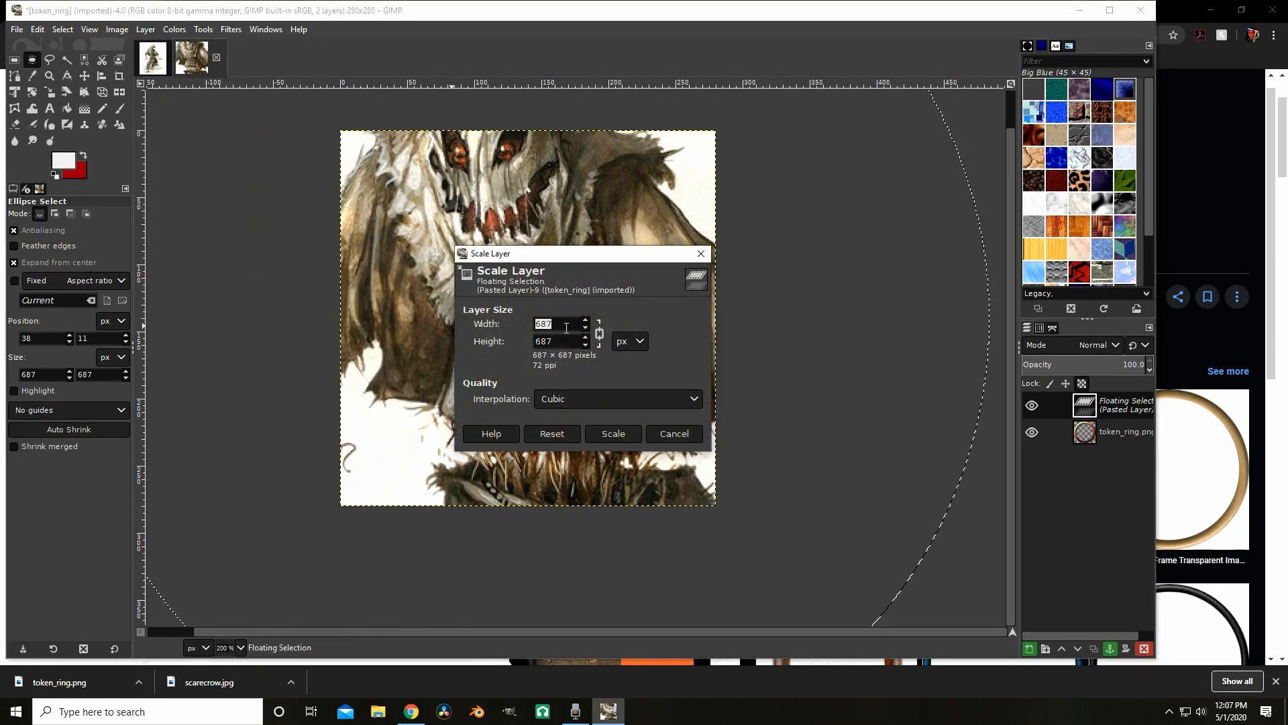
type("240")
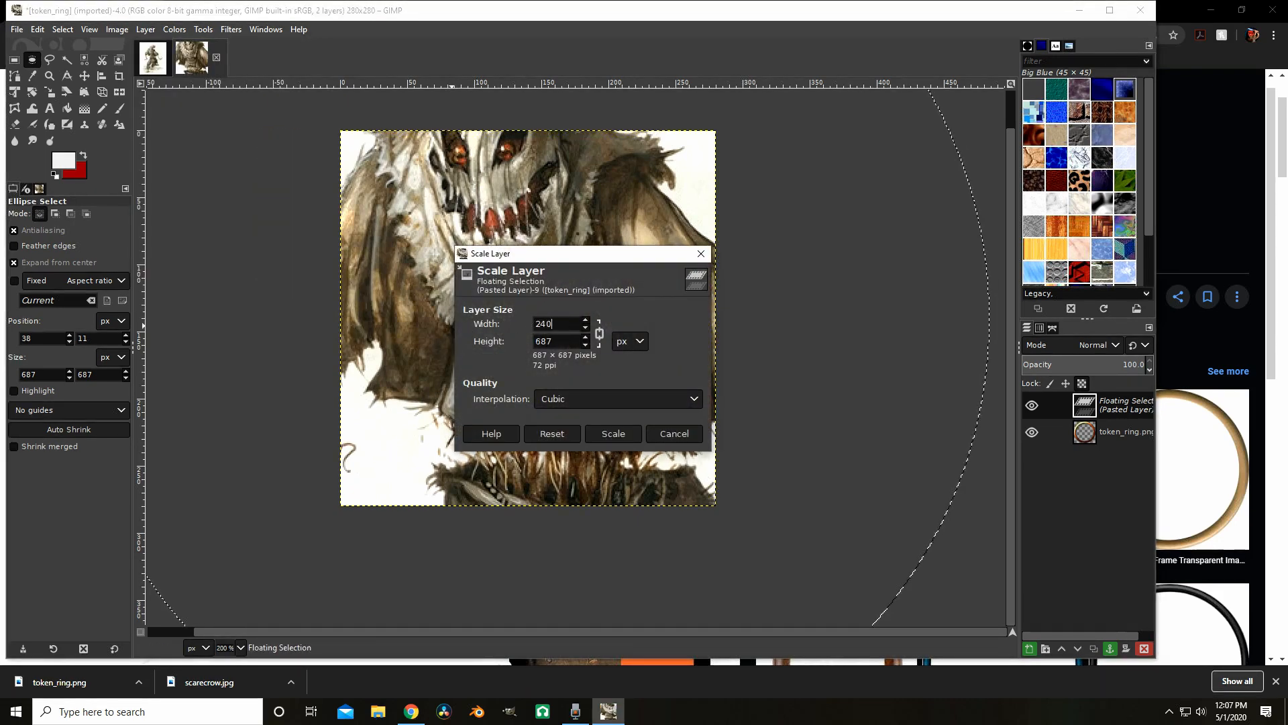
left_click(612, 433)
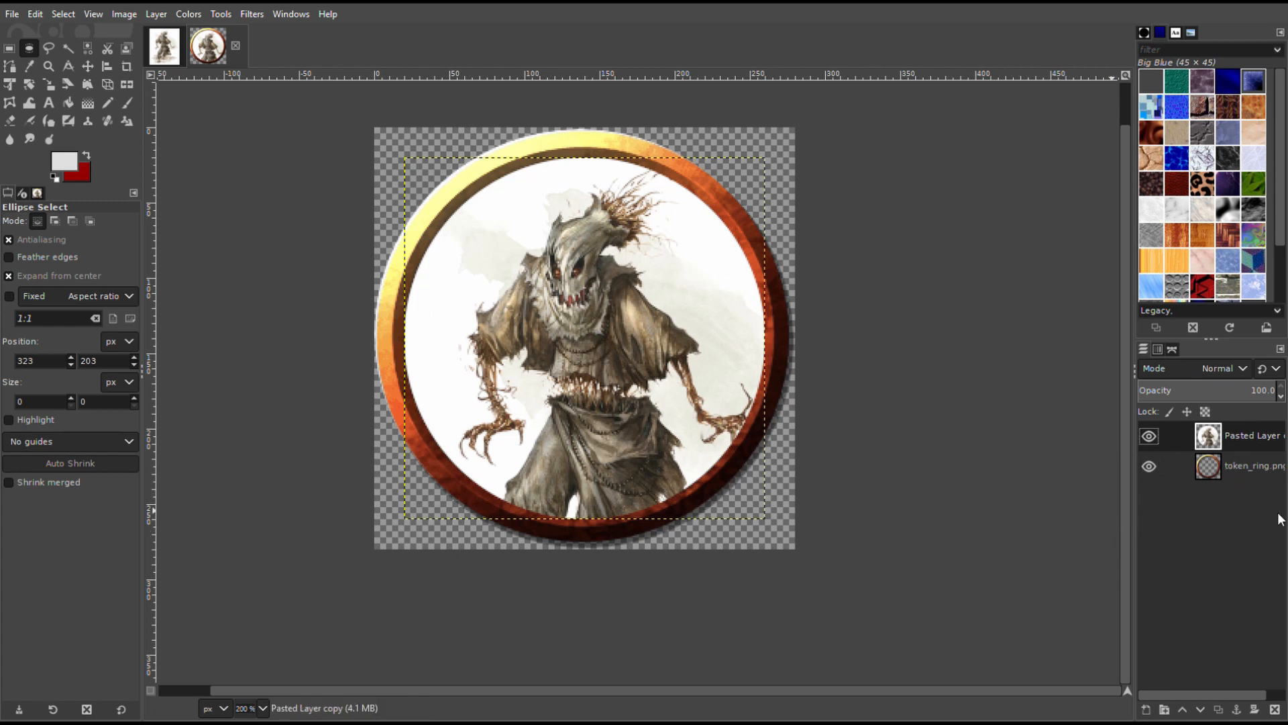
mouse_move(1227, 515)
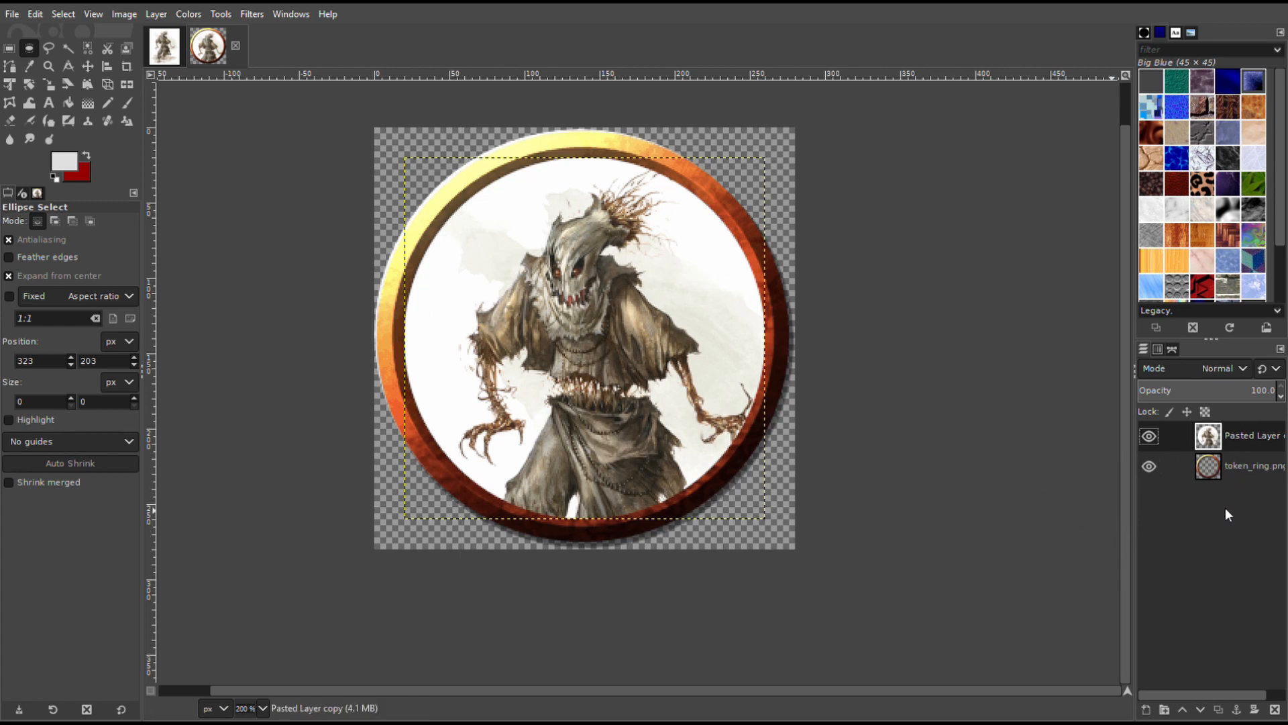
mouse_move(1196, 520)
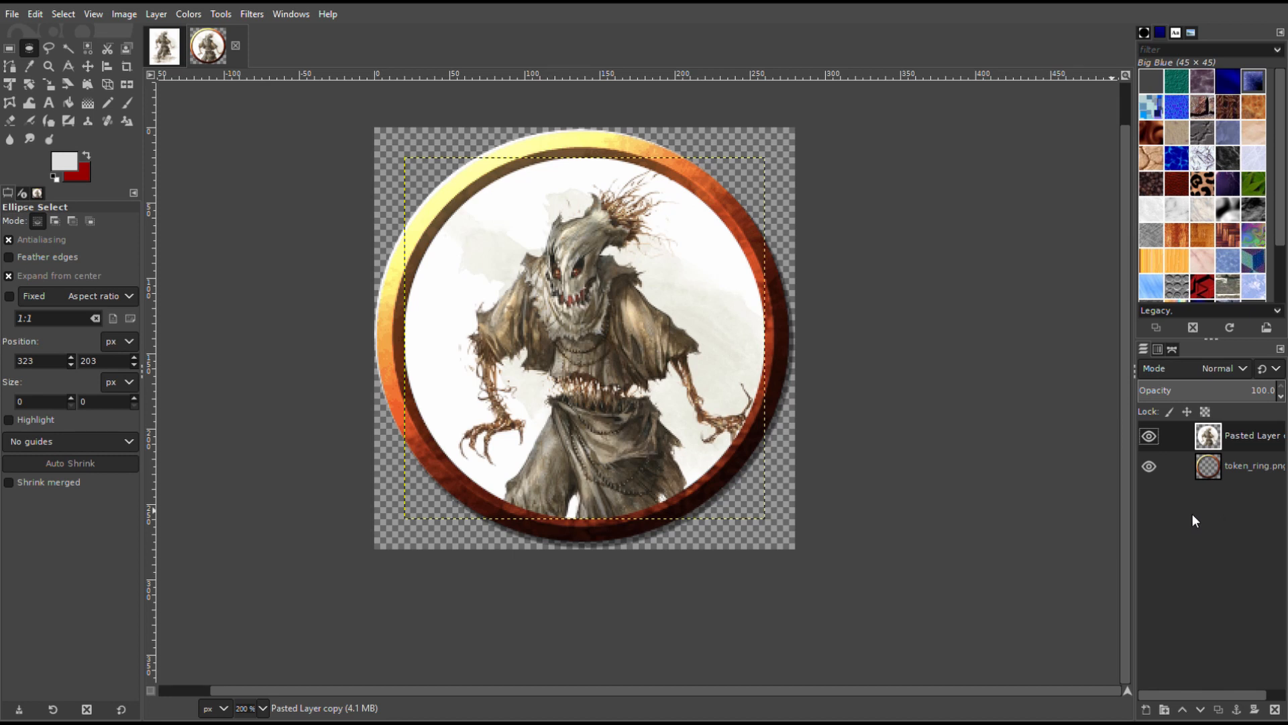
mouse_move(1255, 438)
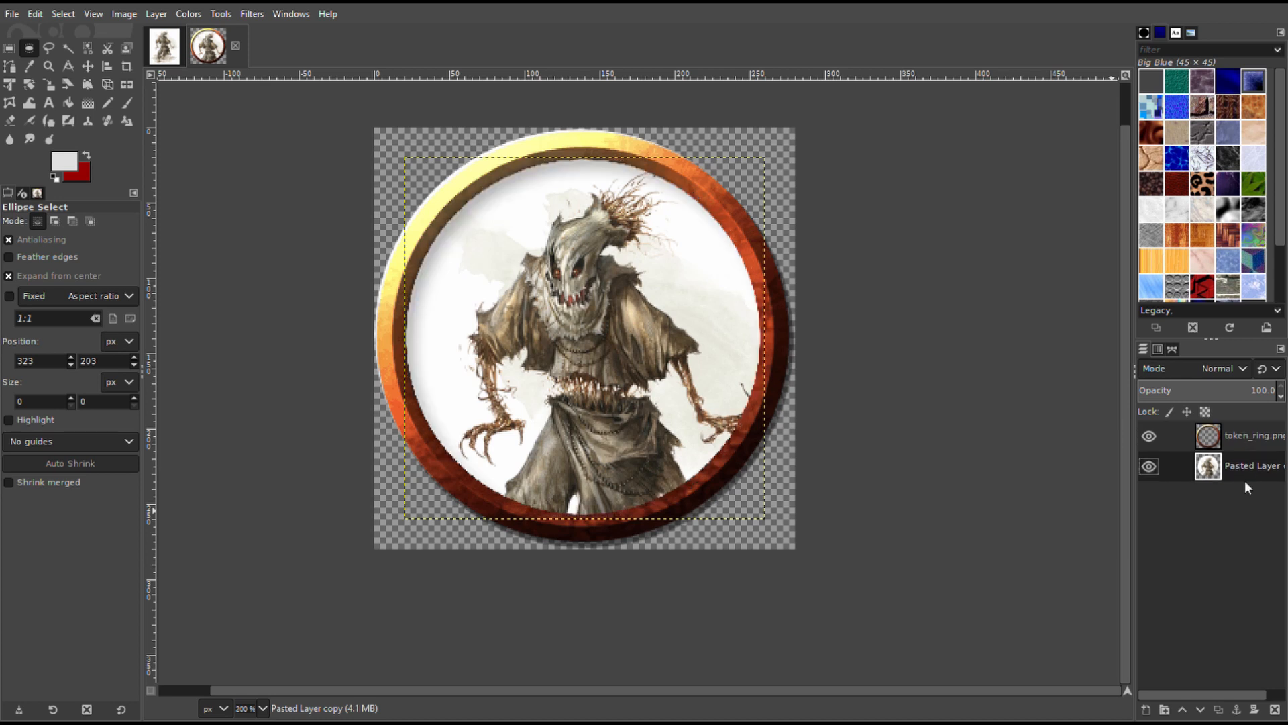
mouse_move(878, 525)
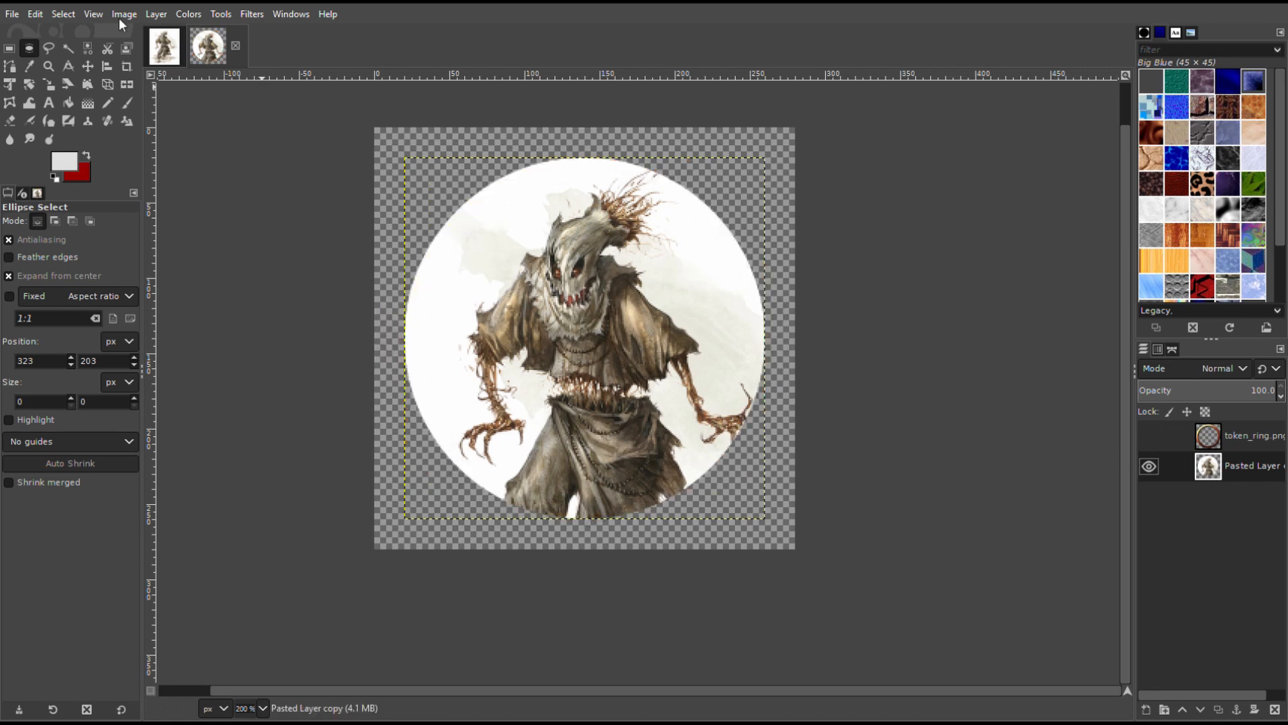
mouse_move(1124, 425)
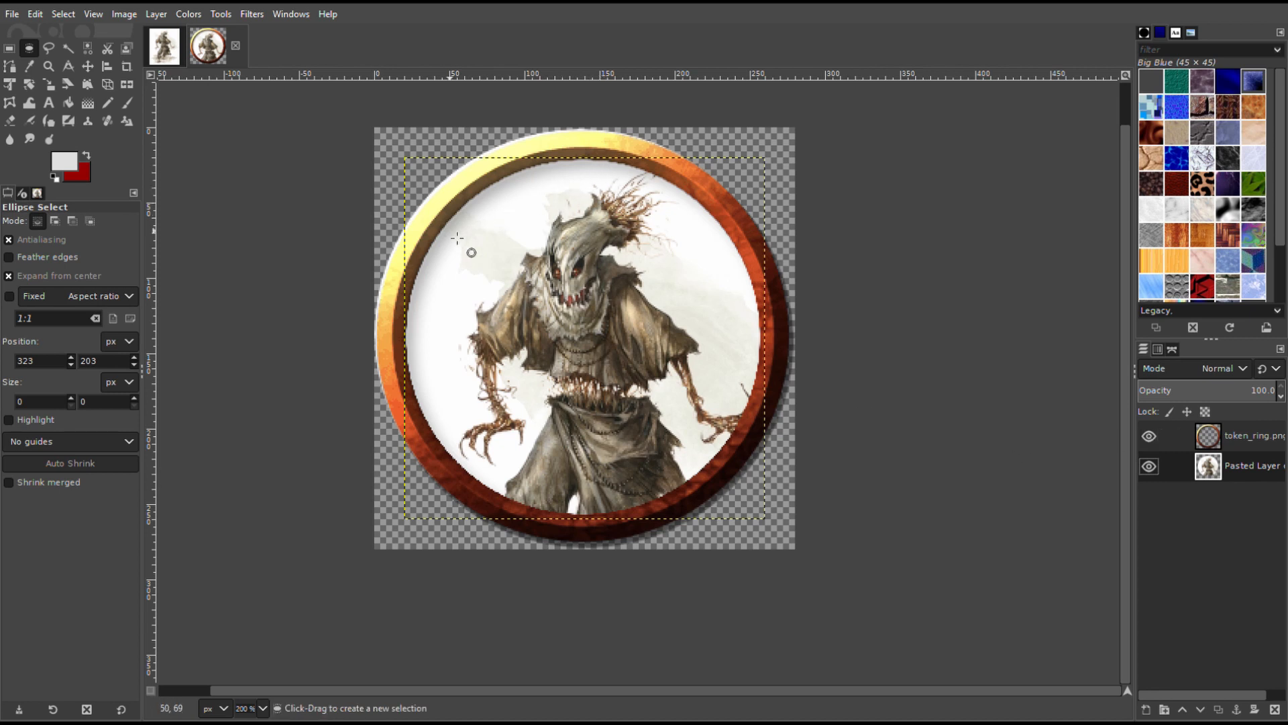
mouse_move(625, 372)
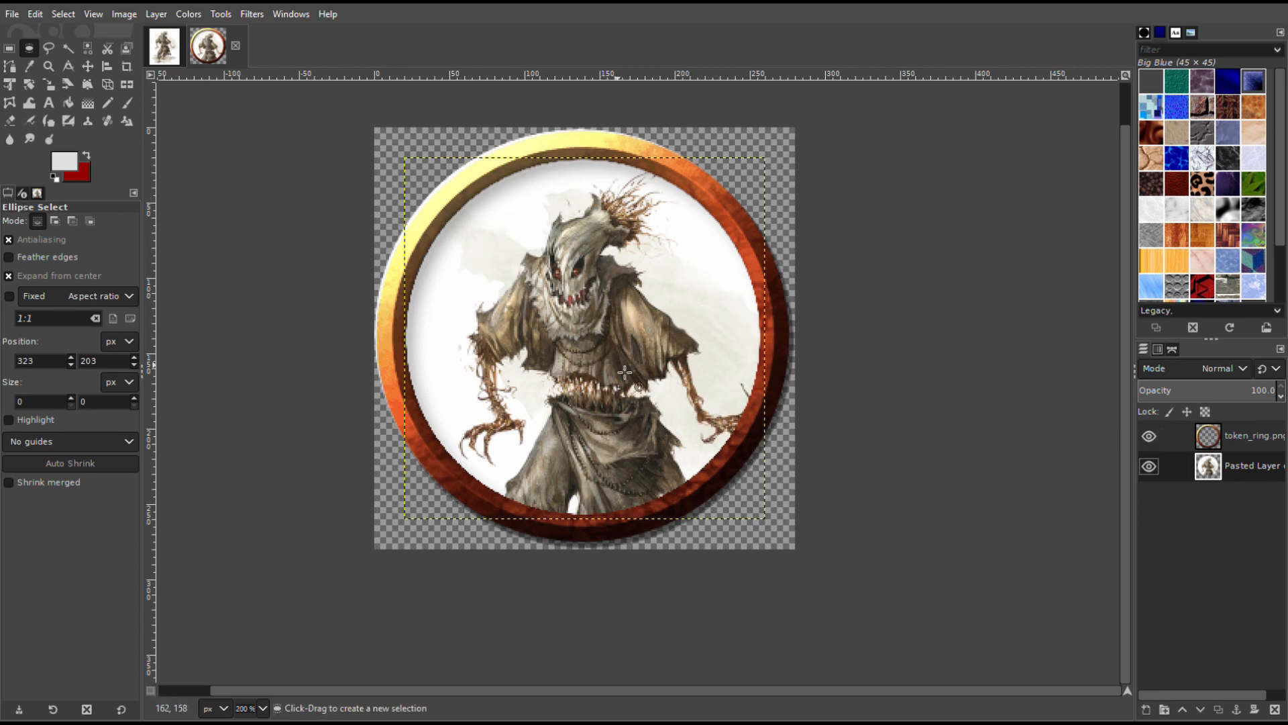
mouse_move(550, 403)
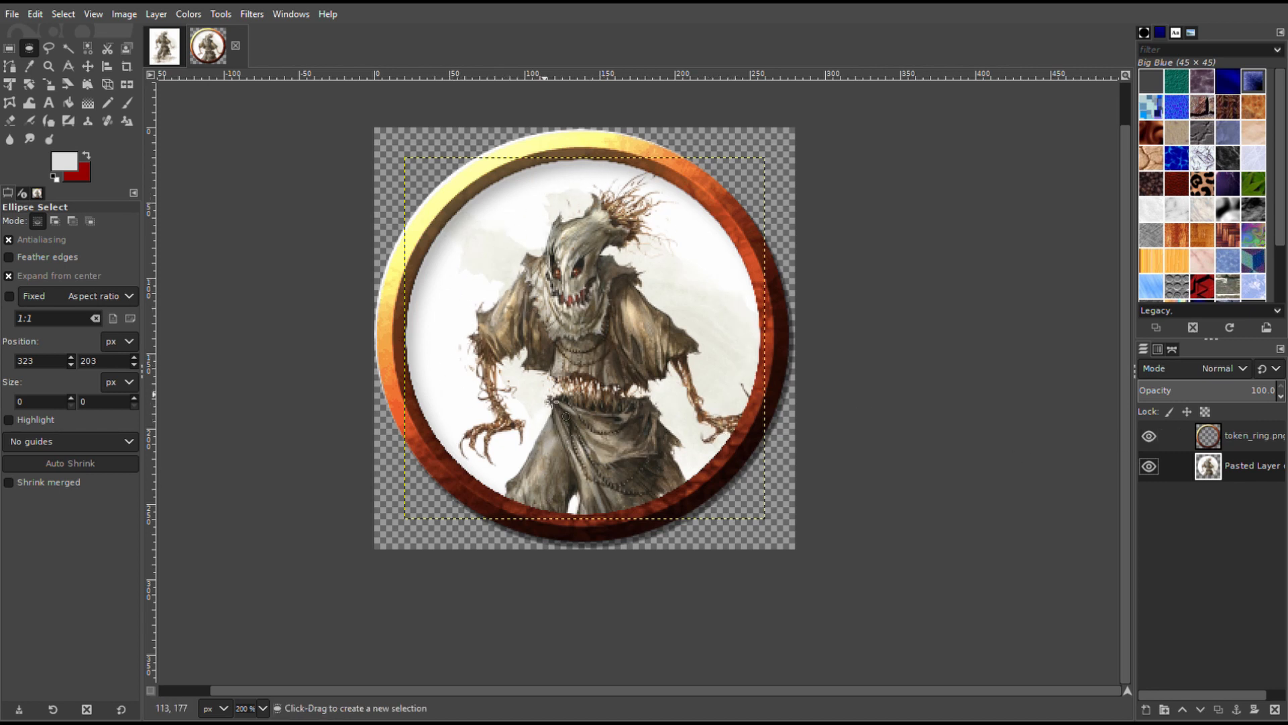
mouse_move(649, 297)
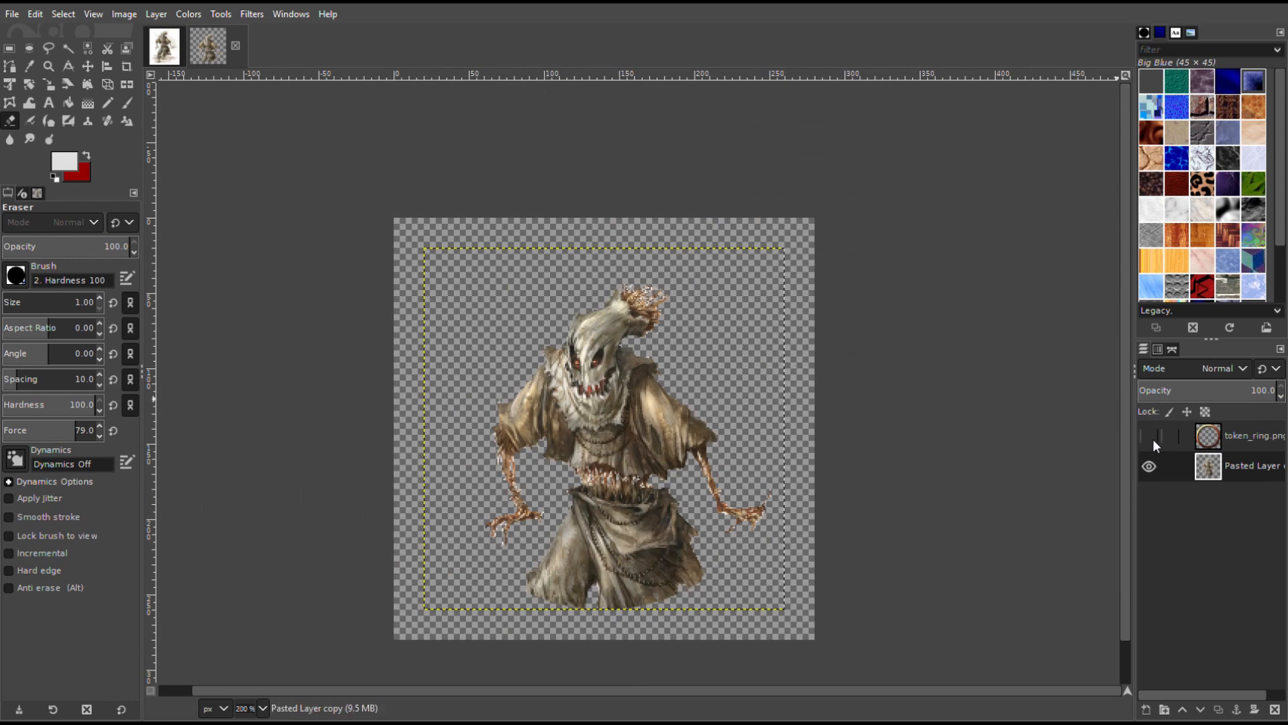
Make the token_ring layer visible and bring back the erased scarecrow layer
left_click(1149, 436)
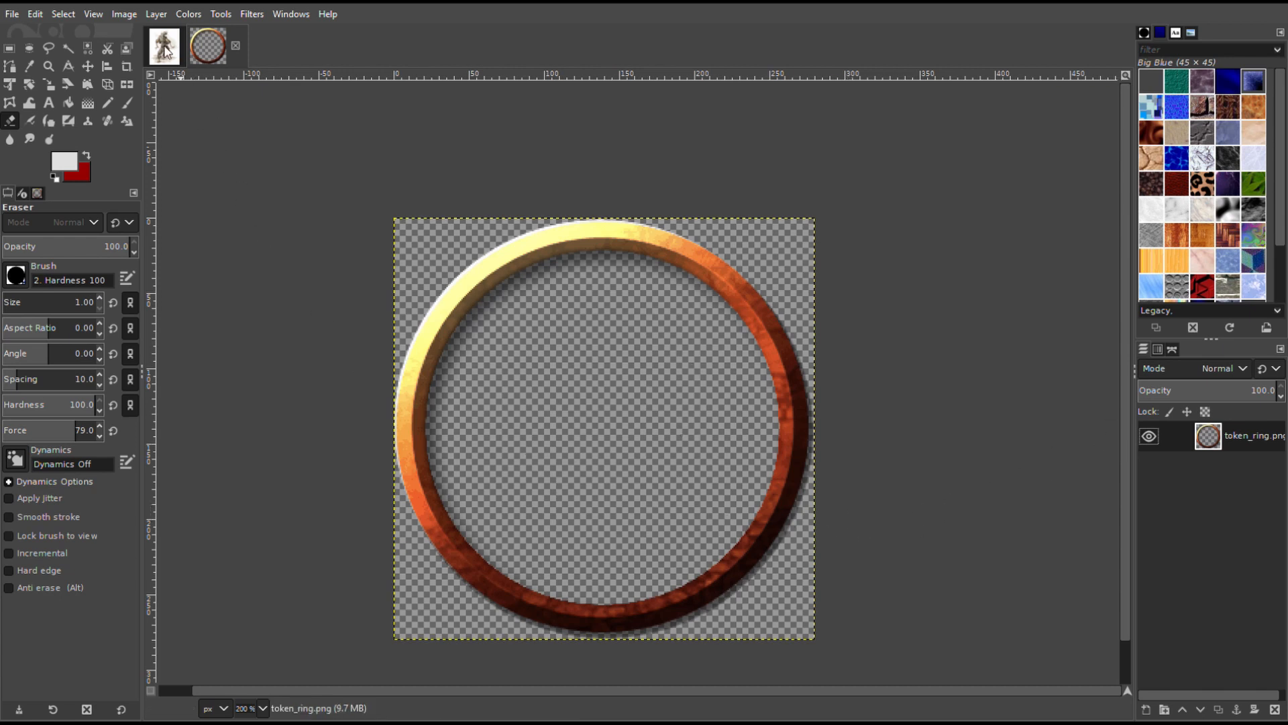
mouse_move(735, 455)
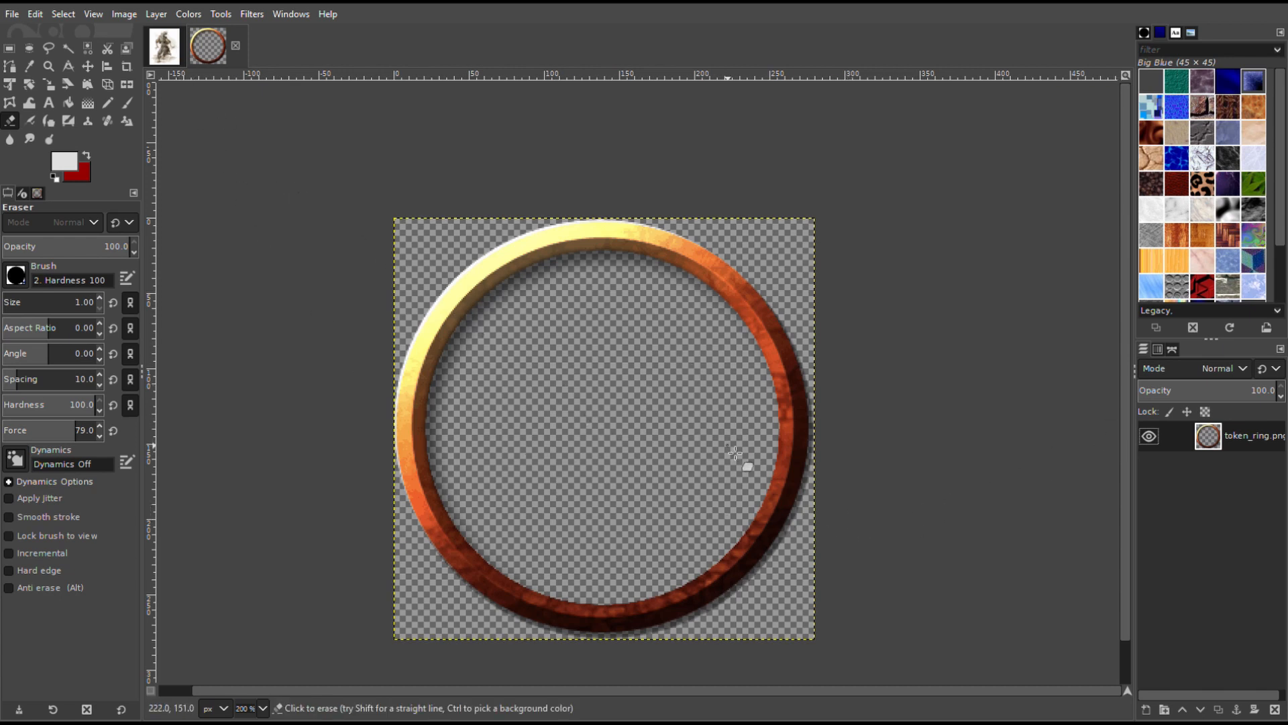
mouse_move(936, 428)
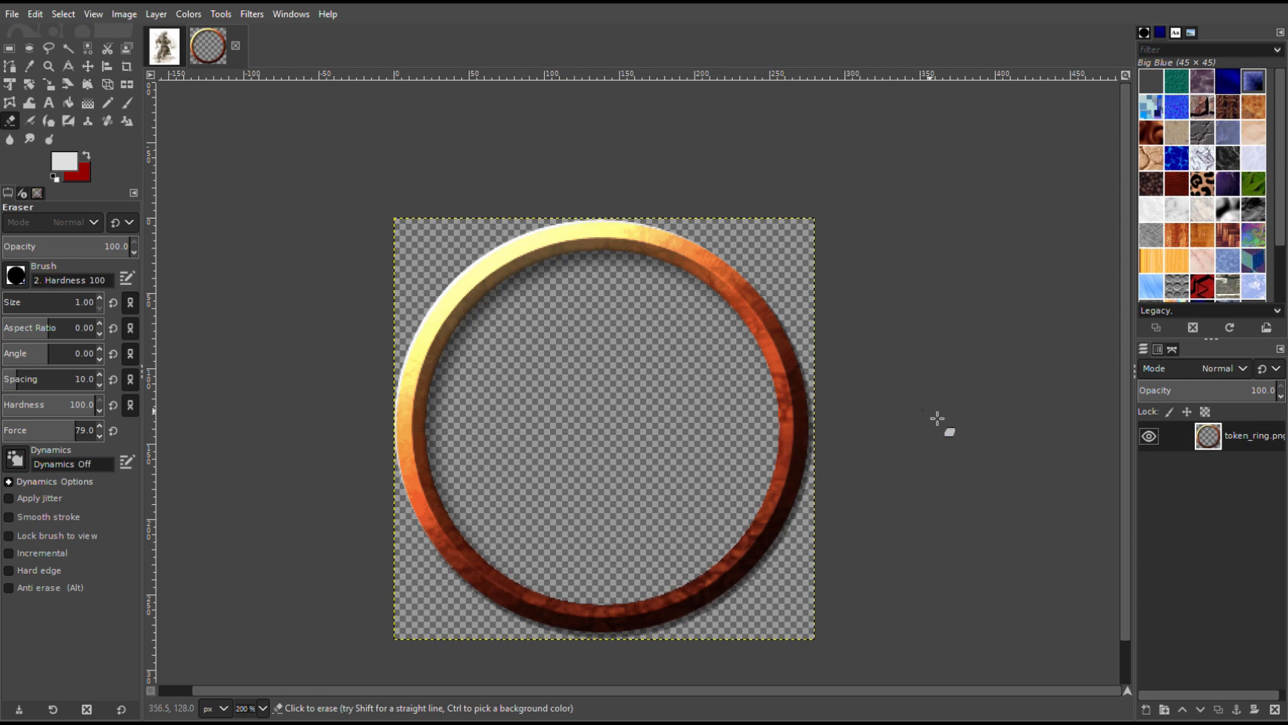
key("ctrl+v")
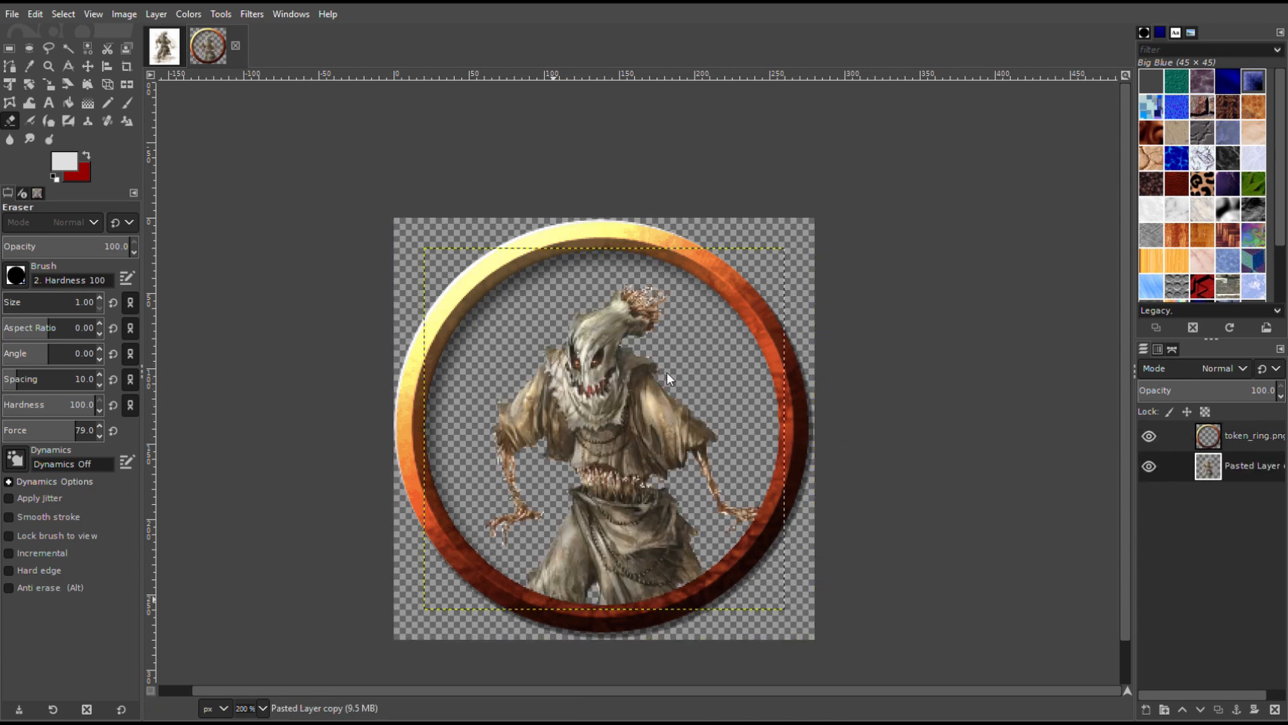
mouse_move(848, 399)
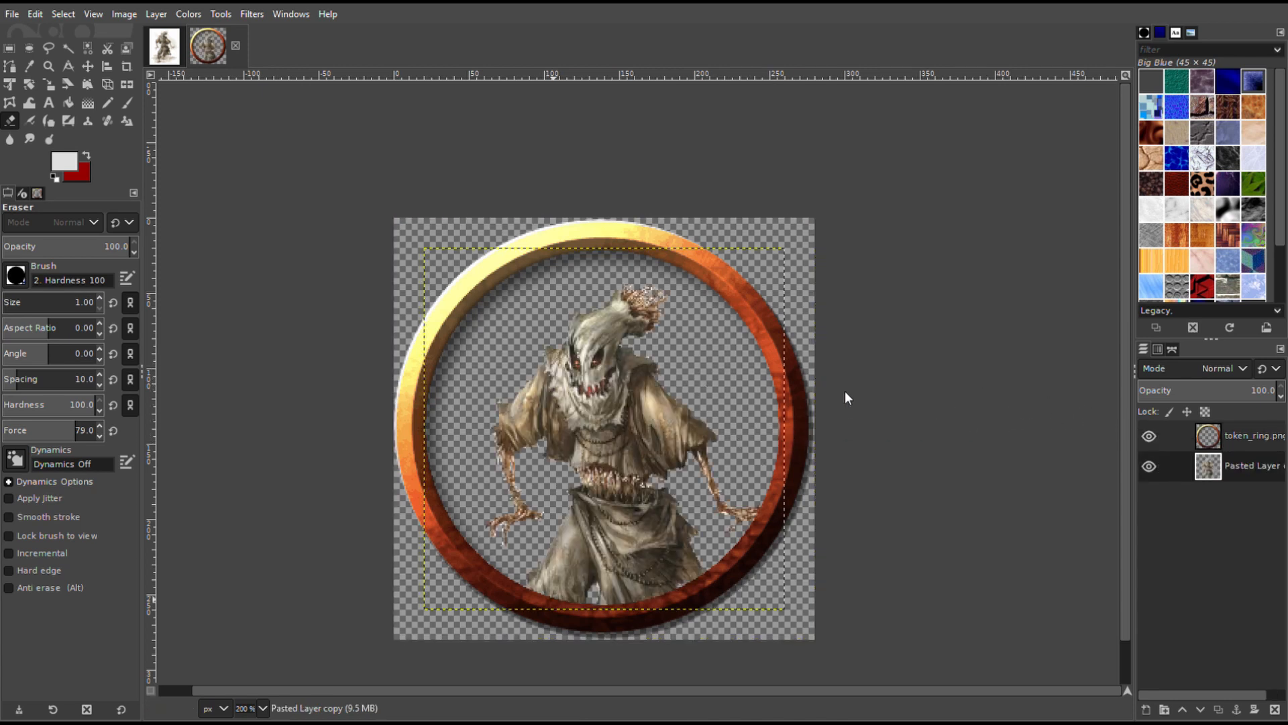